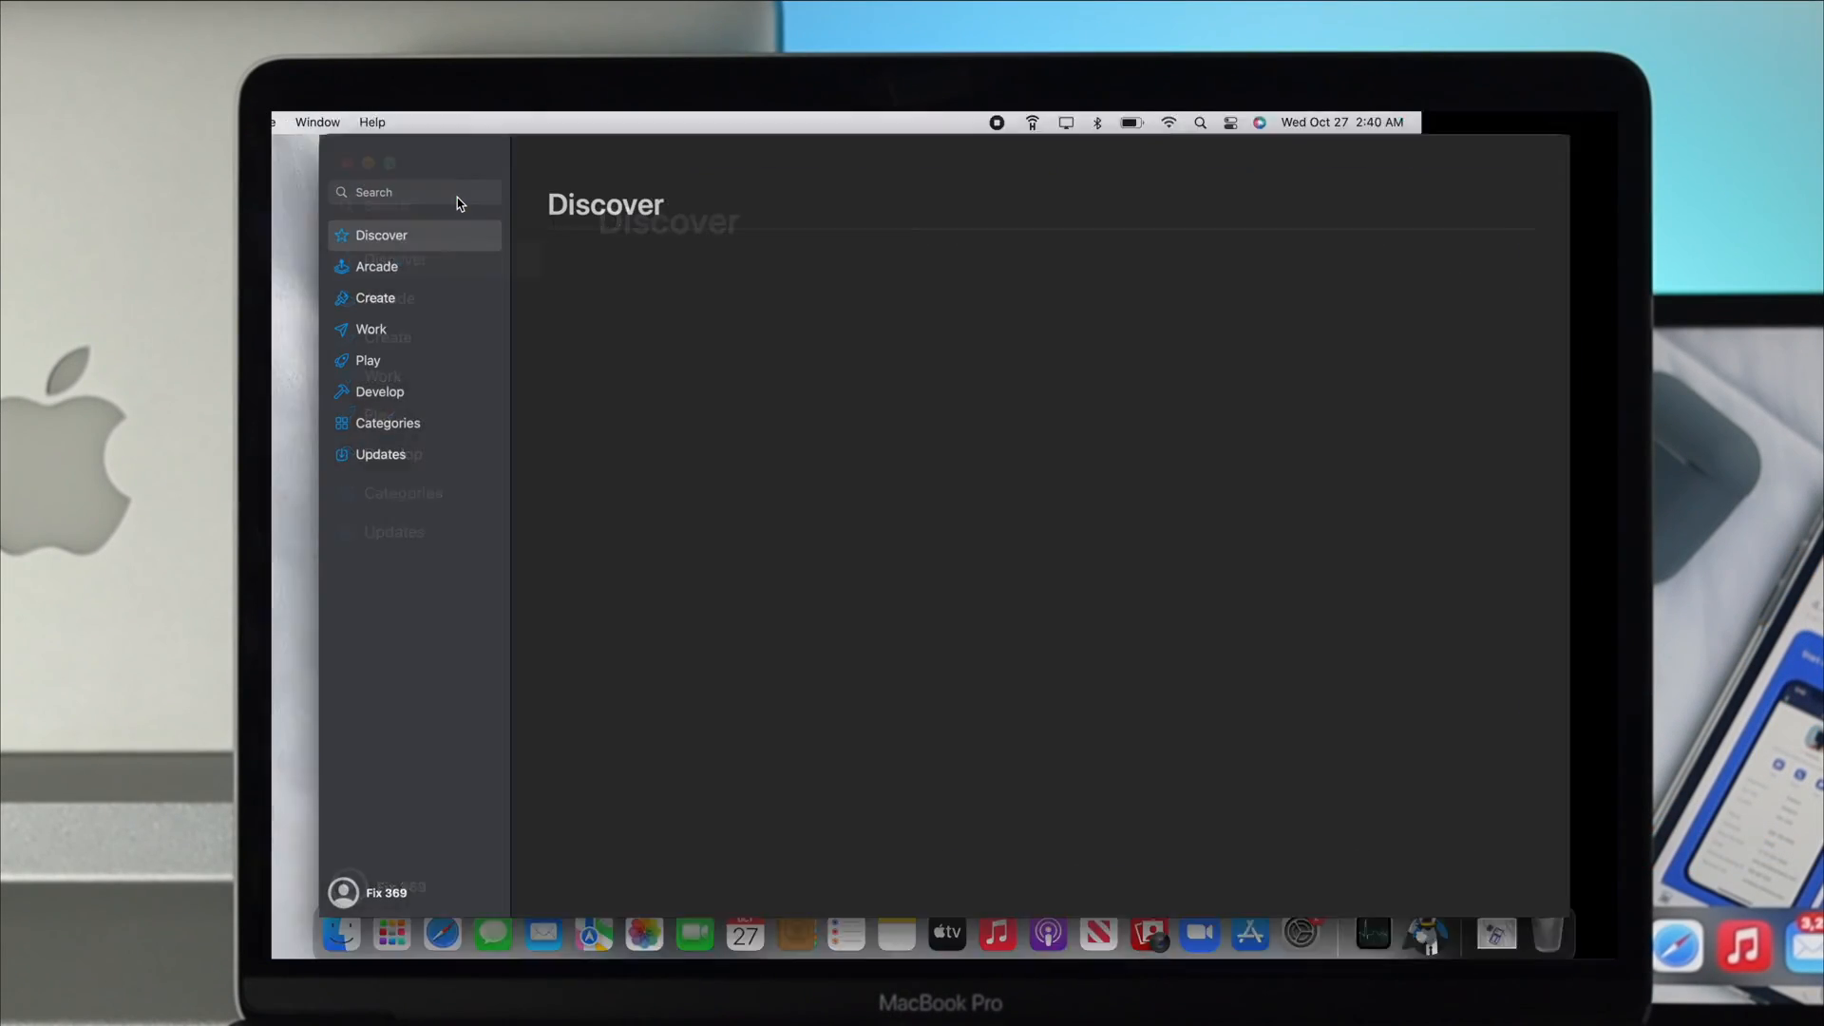
# Step: Search the App Store for "zoom app" and browse the Mac app results
pyautogui.write('zoom app')
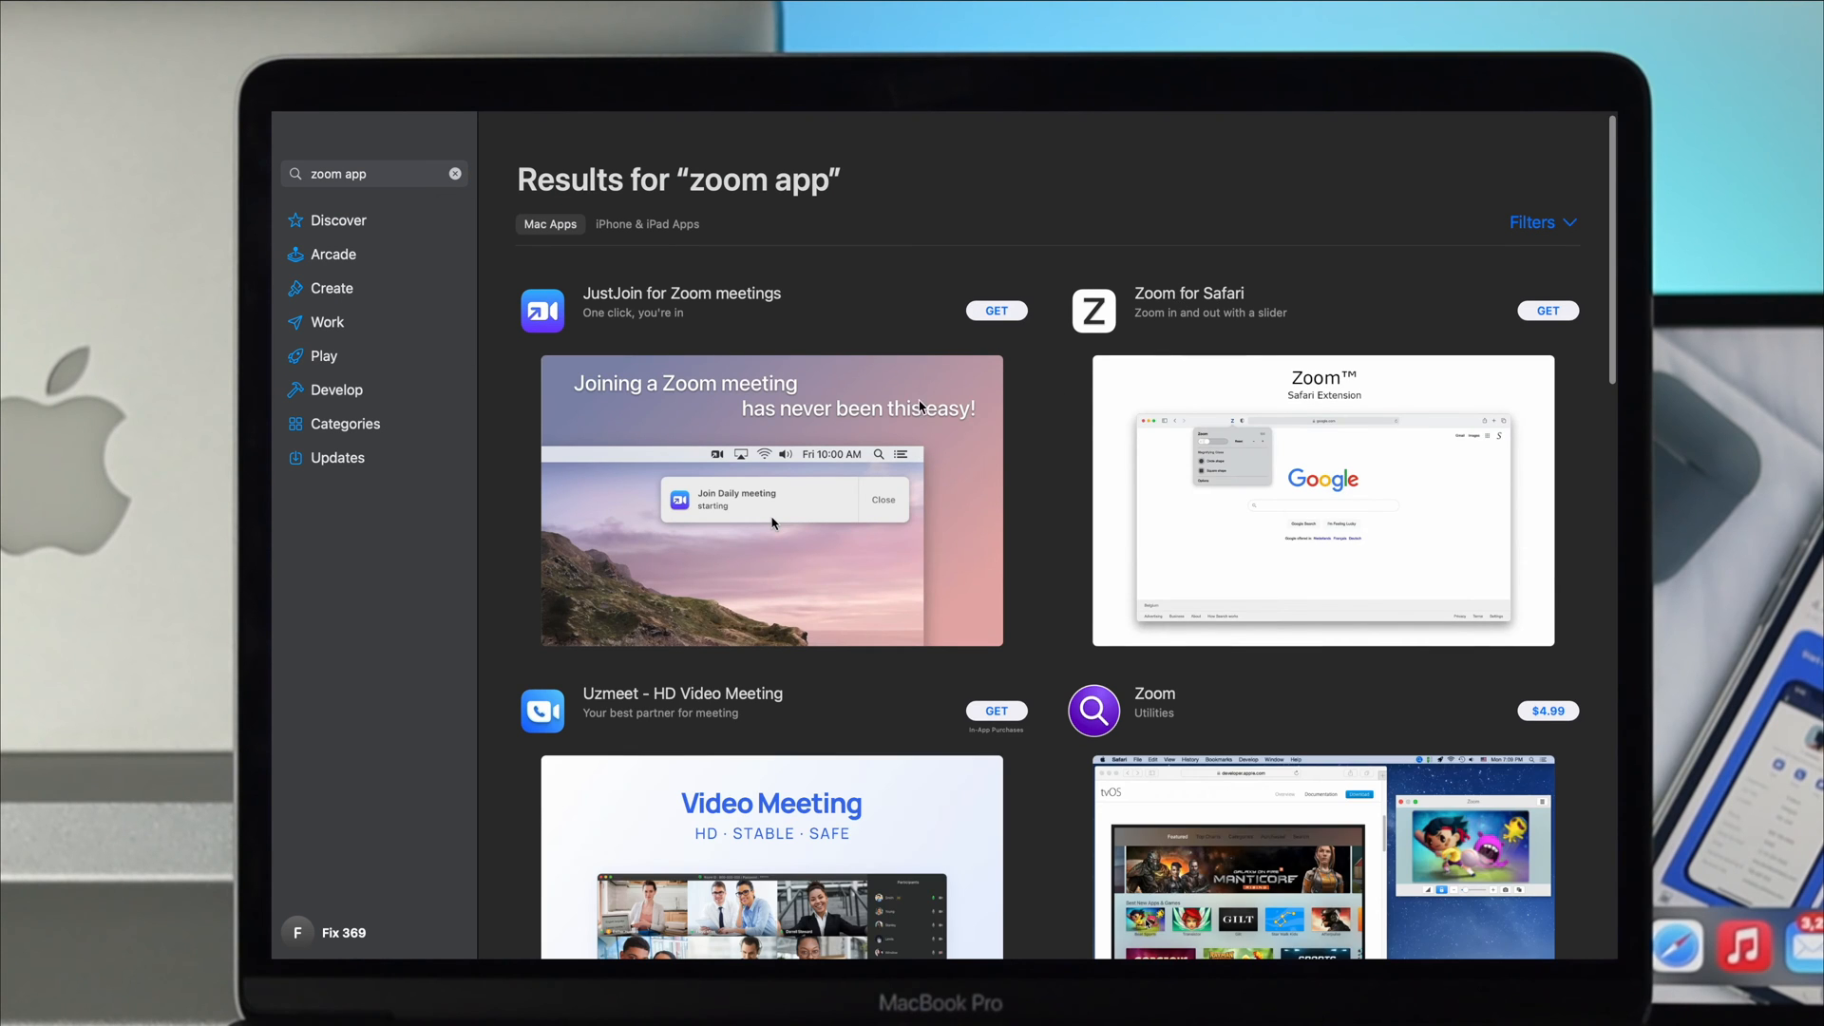
pyautogui.scroll(-3)
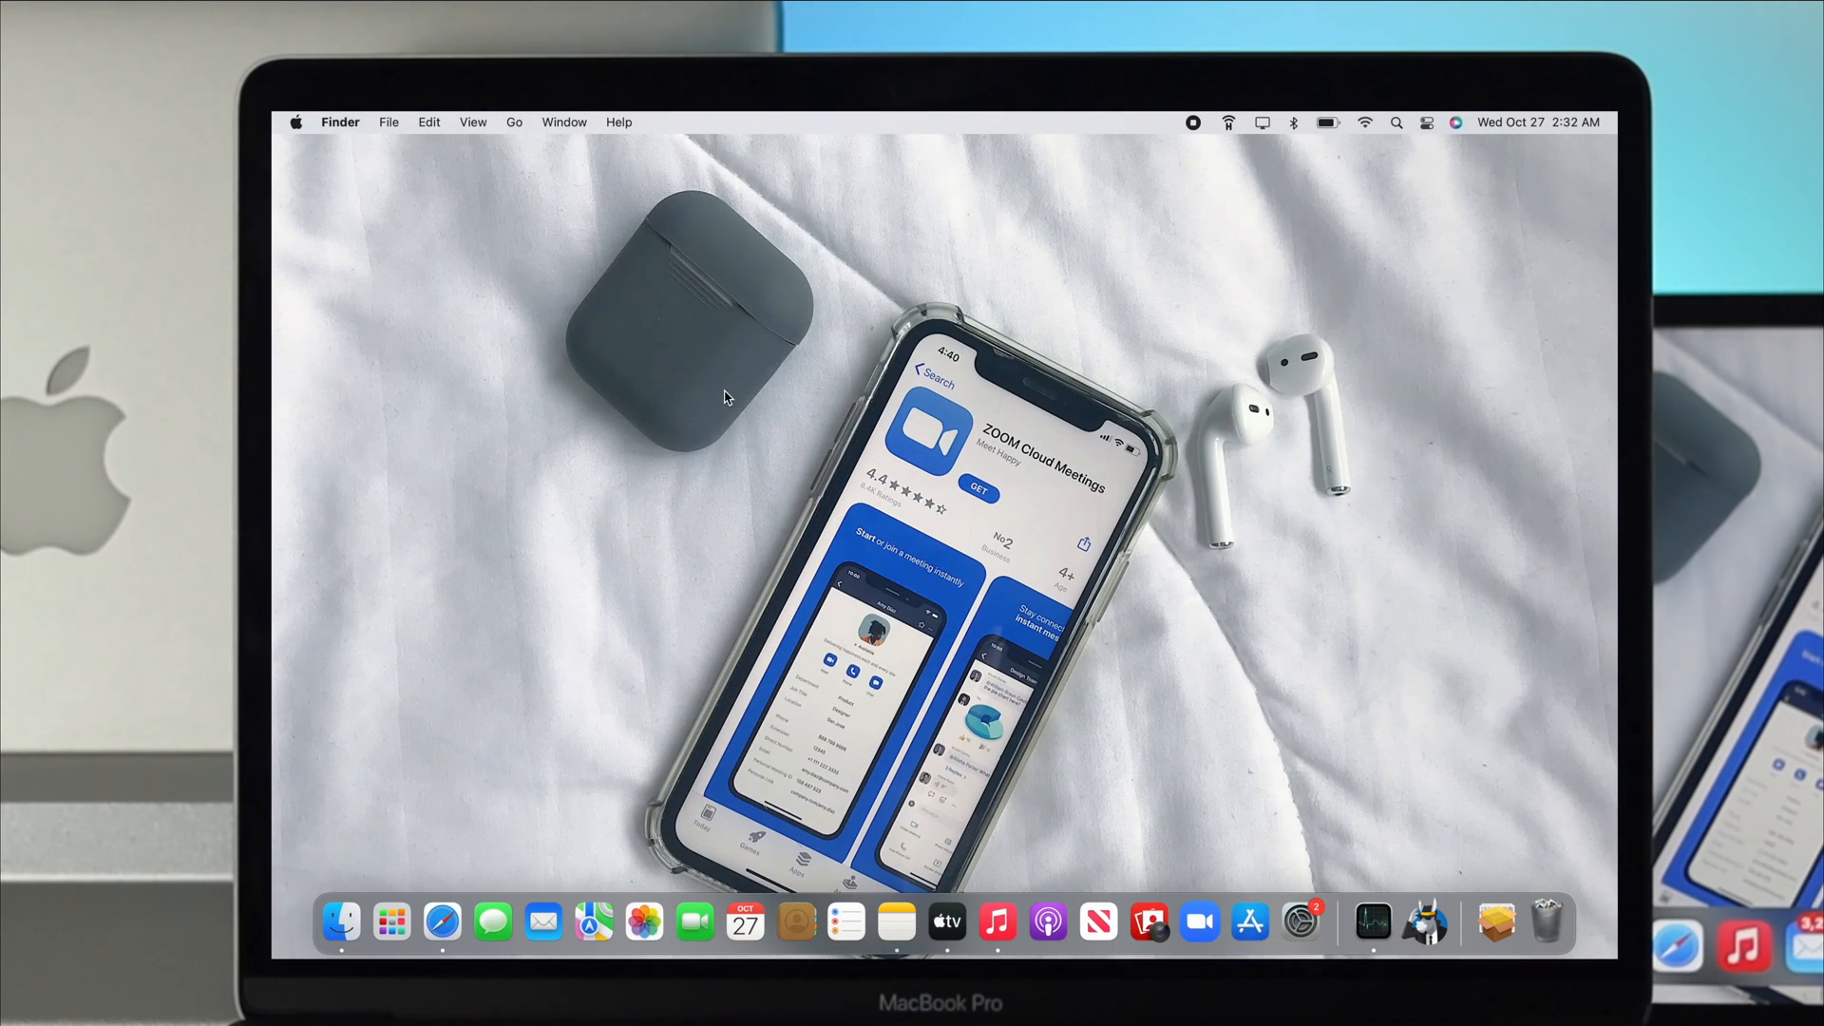
pyautogui.moveTo(711, 603)
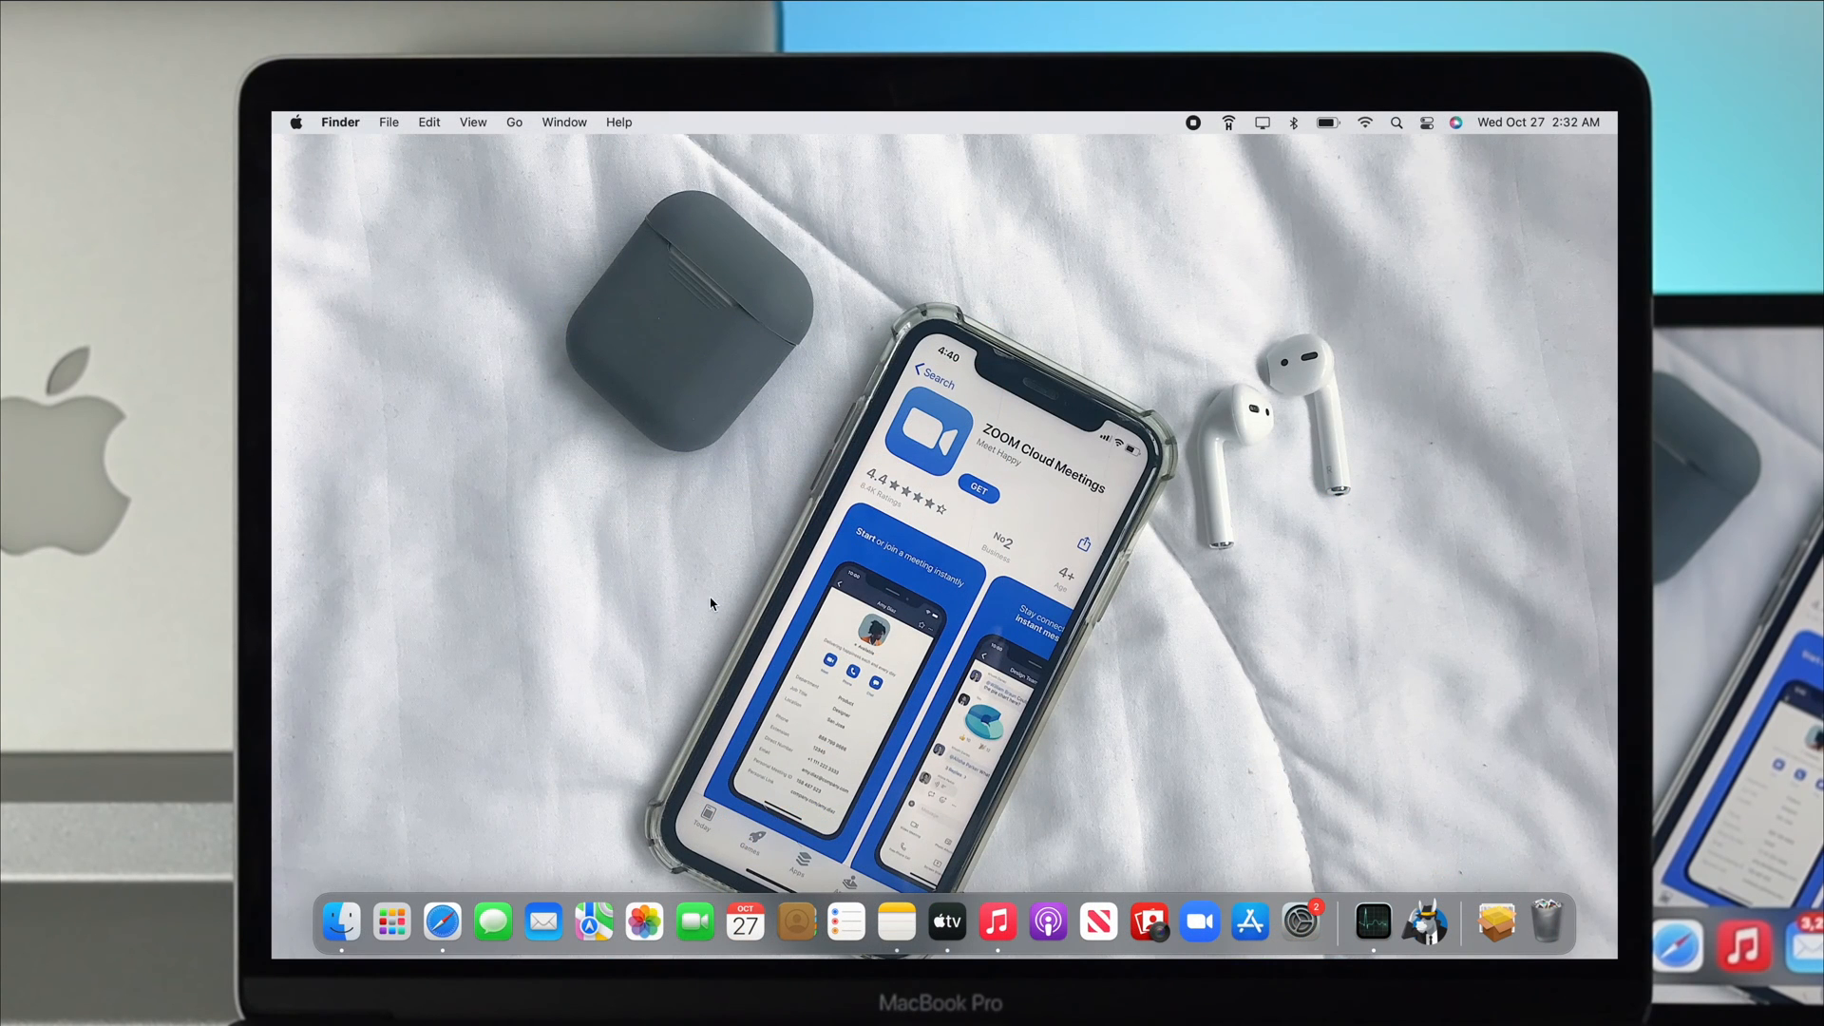
pyautogui.moveTo(490, 923)
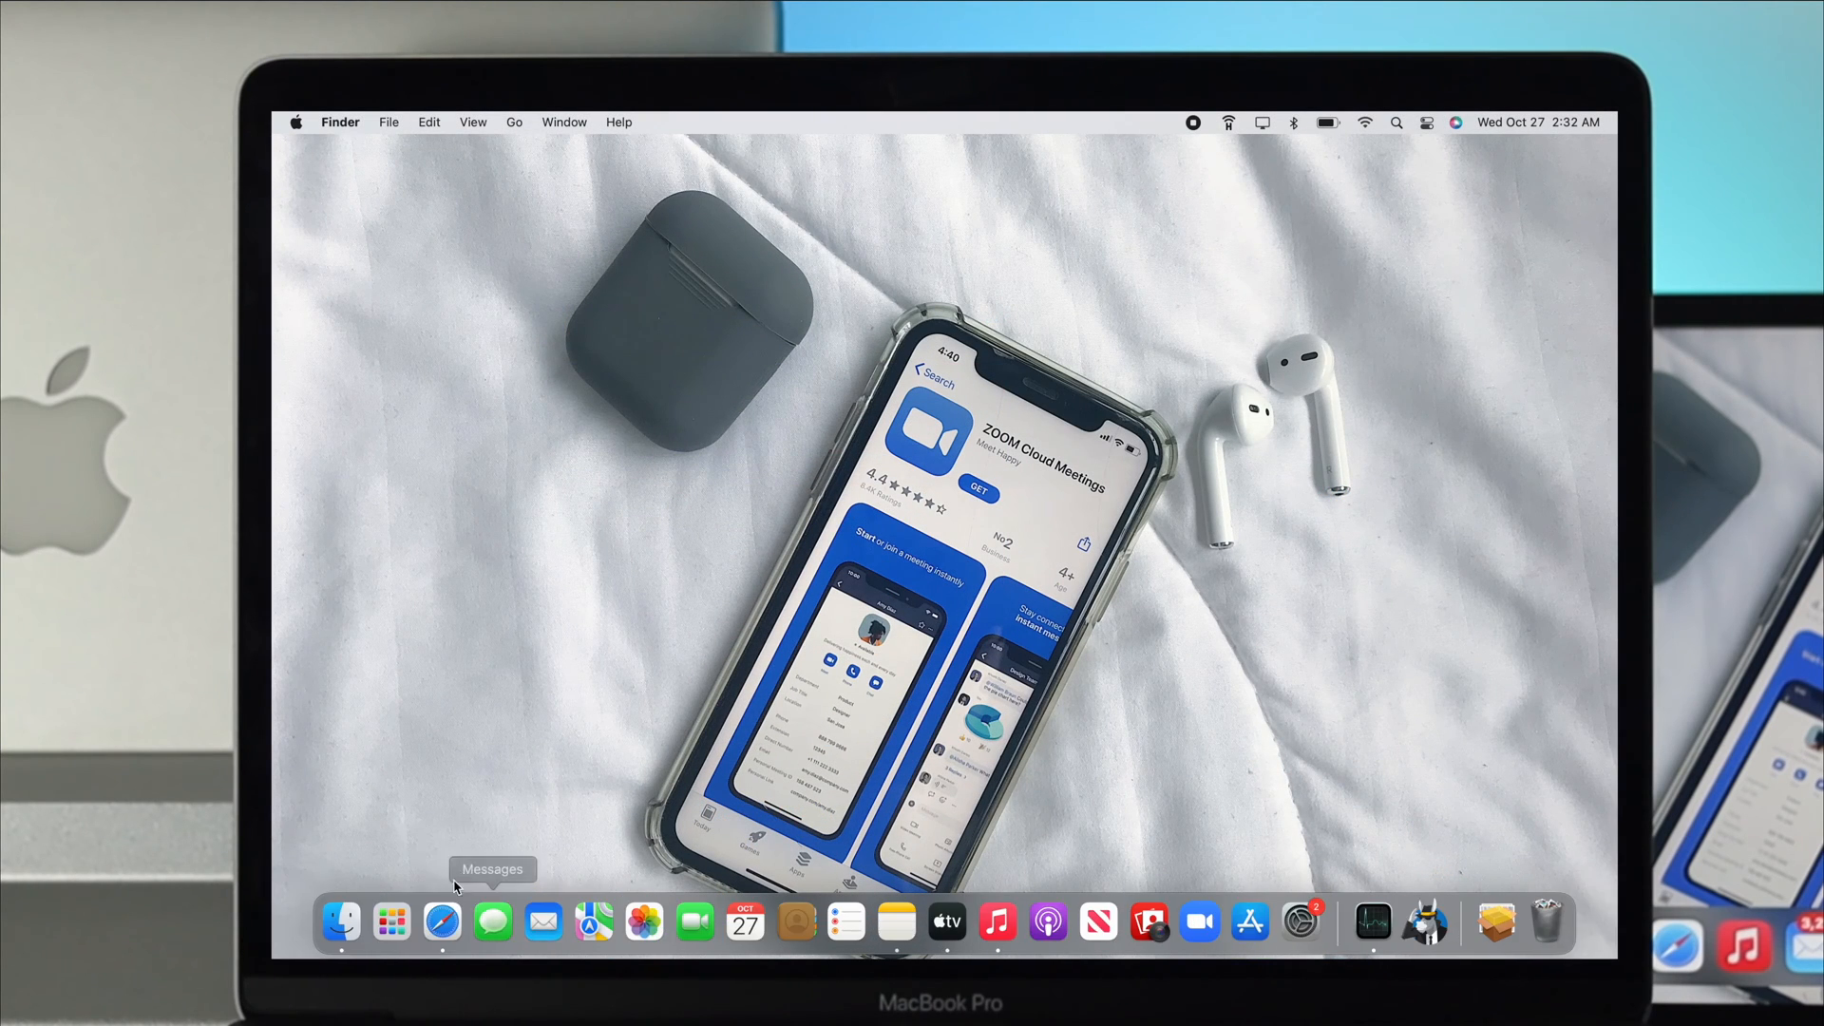
# Step: Search Google for "zoom download" in Safari and reach the zoom.us Download Center
pyautogui.click(439, 921)
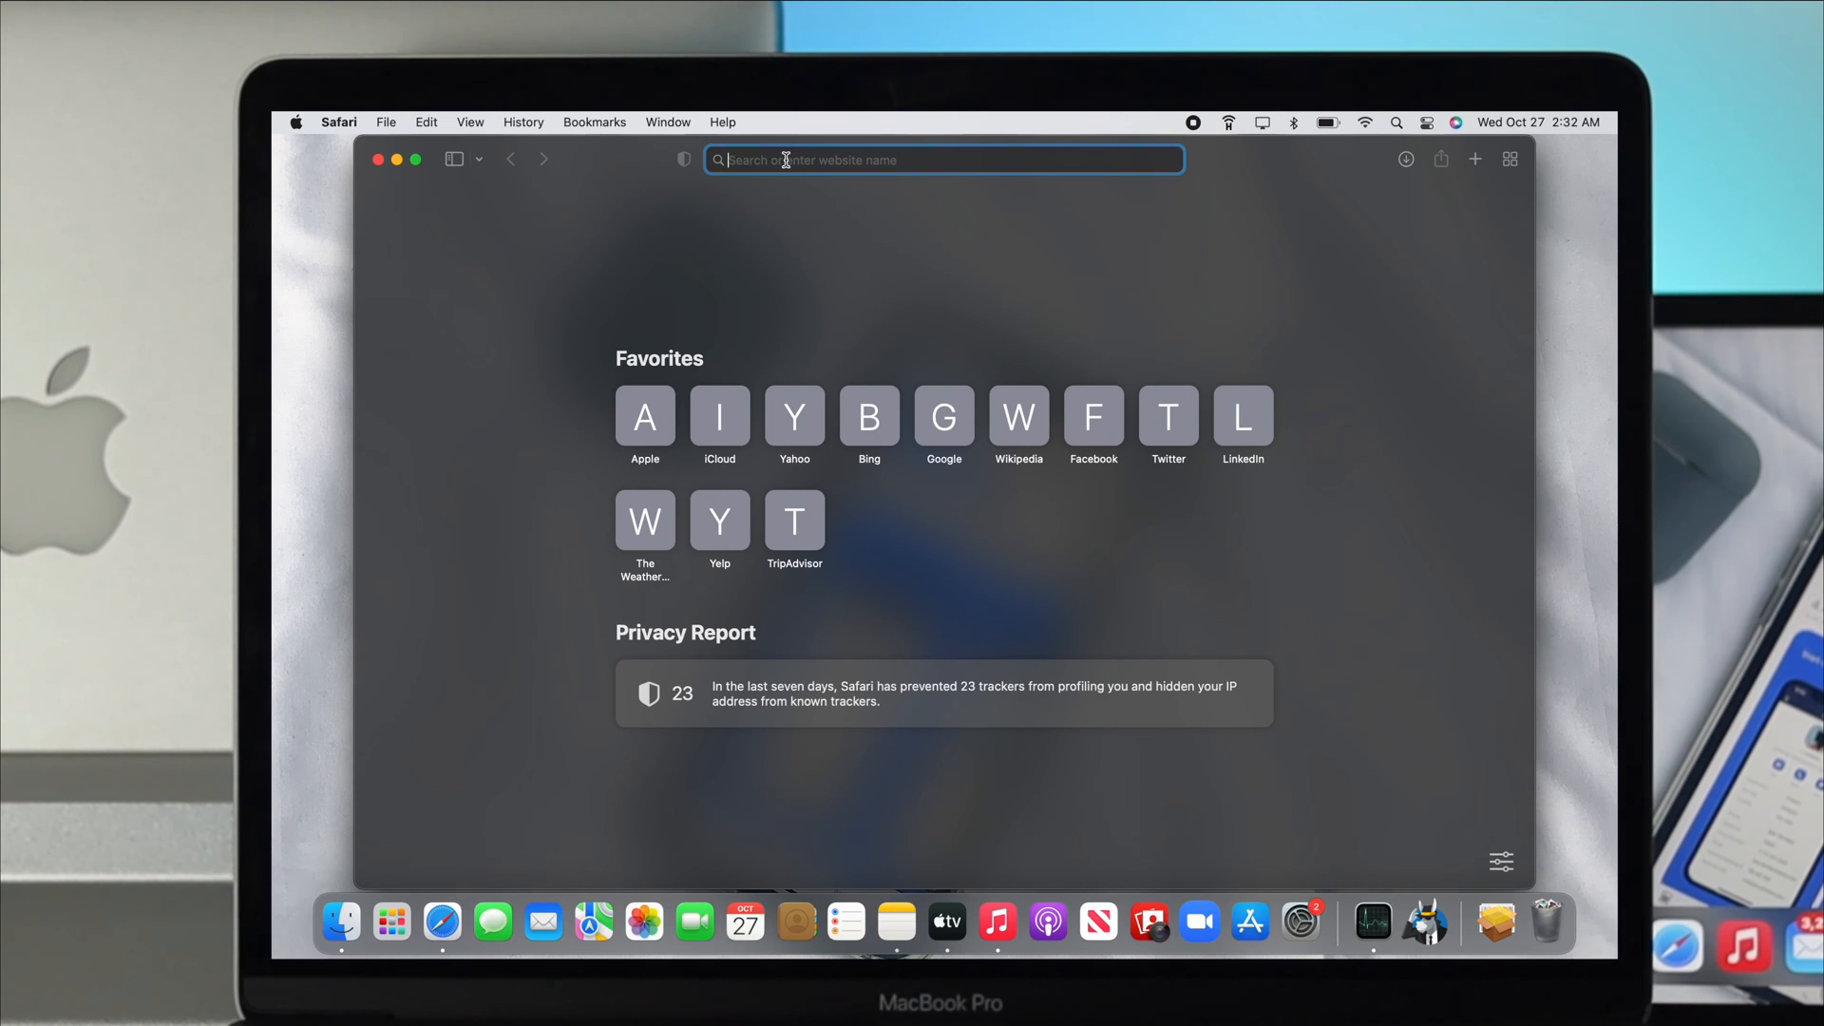
pyautogui.write('zoom download')
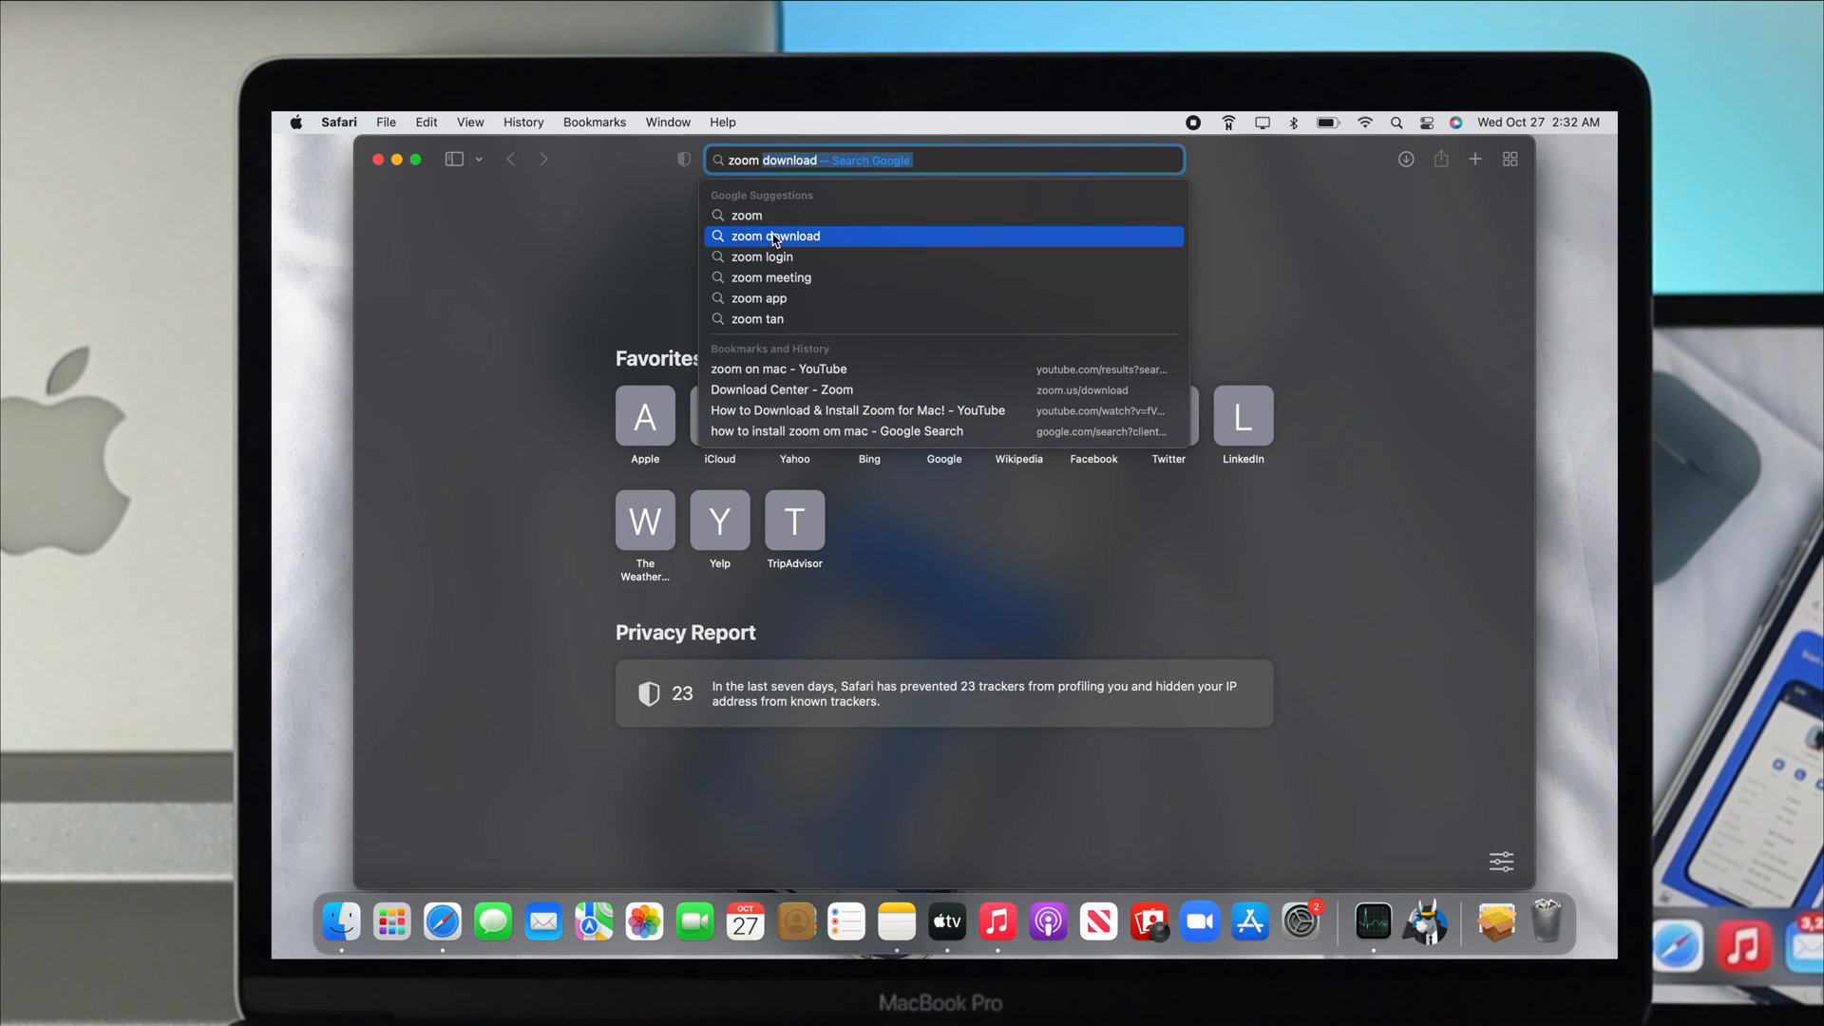
pyautogui.click(775, 236)
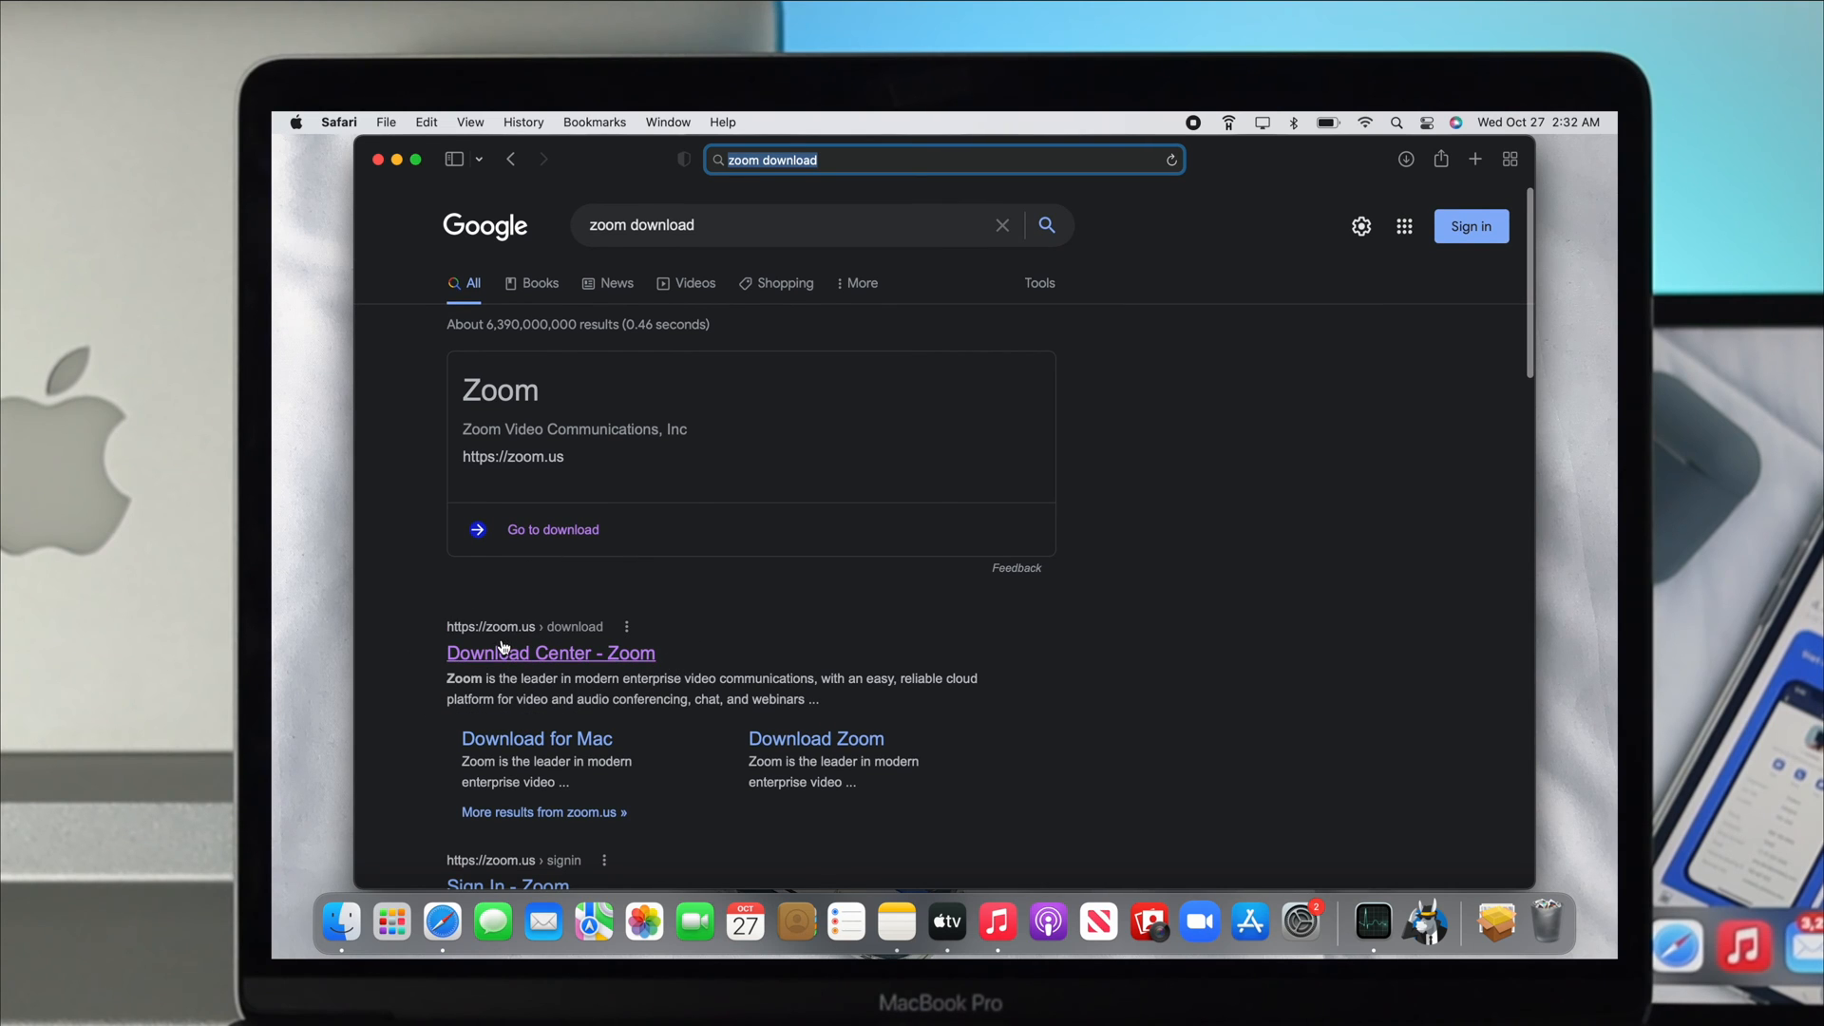
pyautogui.click(551, 652)
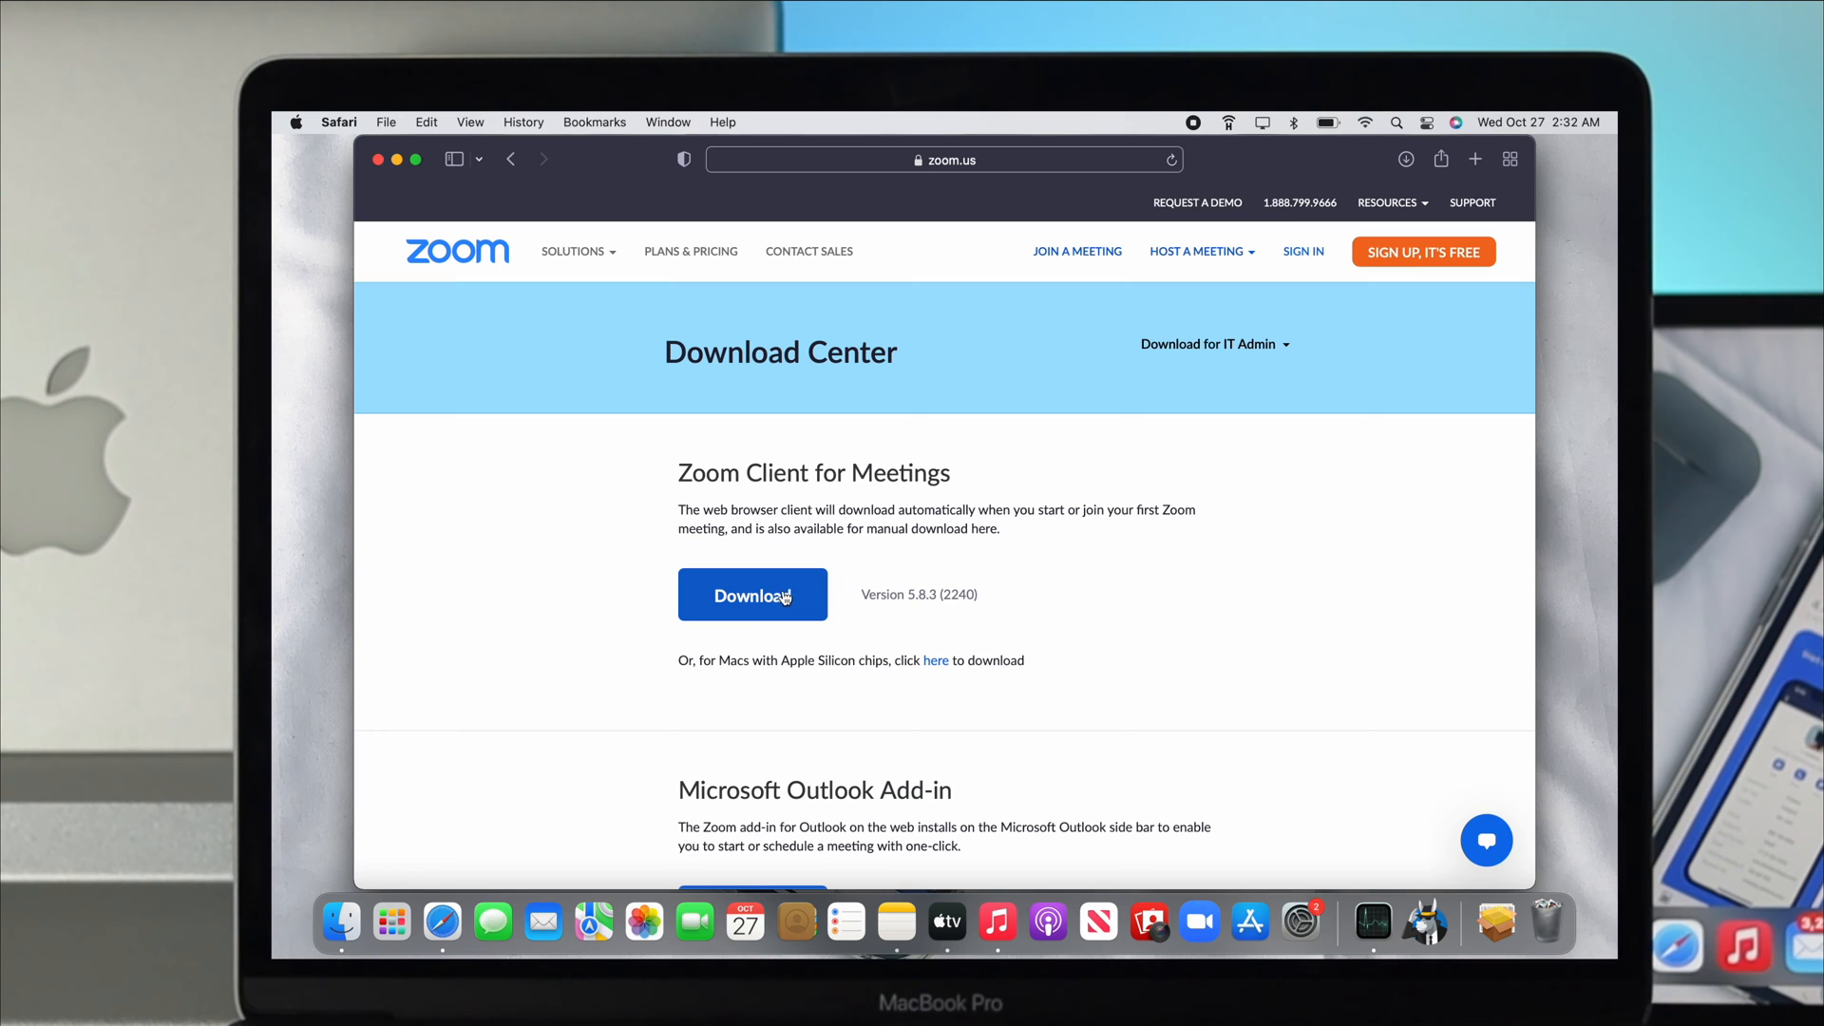
# Step: Download the Zoom Client for Meetings so Zoom.pkg (28.1 MB) lands in Downloads
pyautogui.click(753, 594)
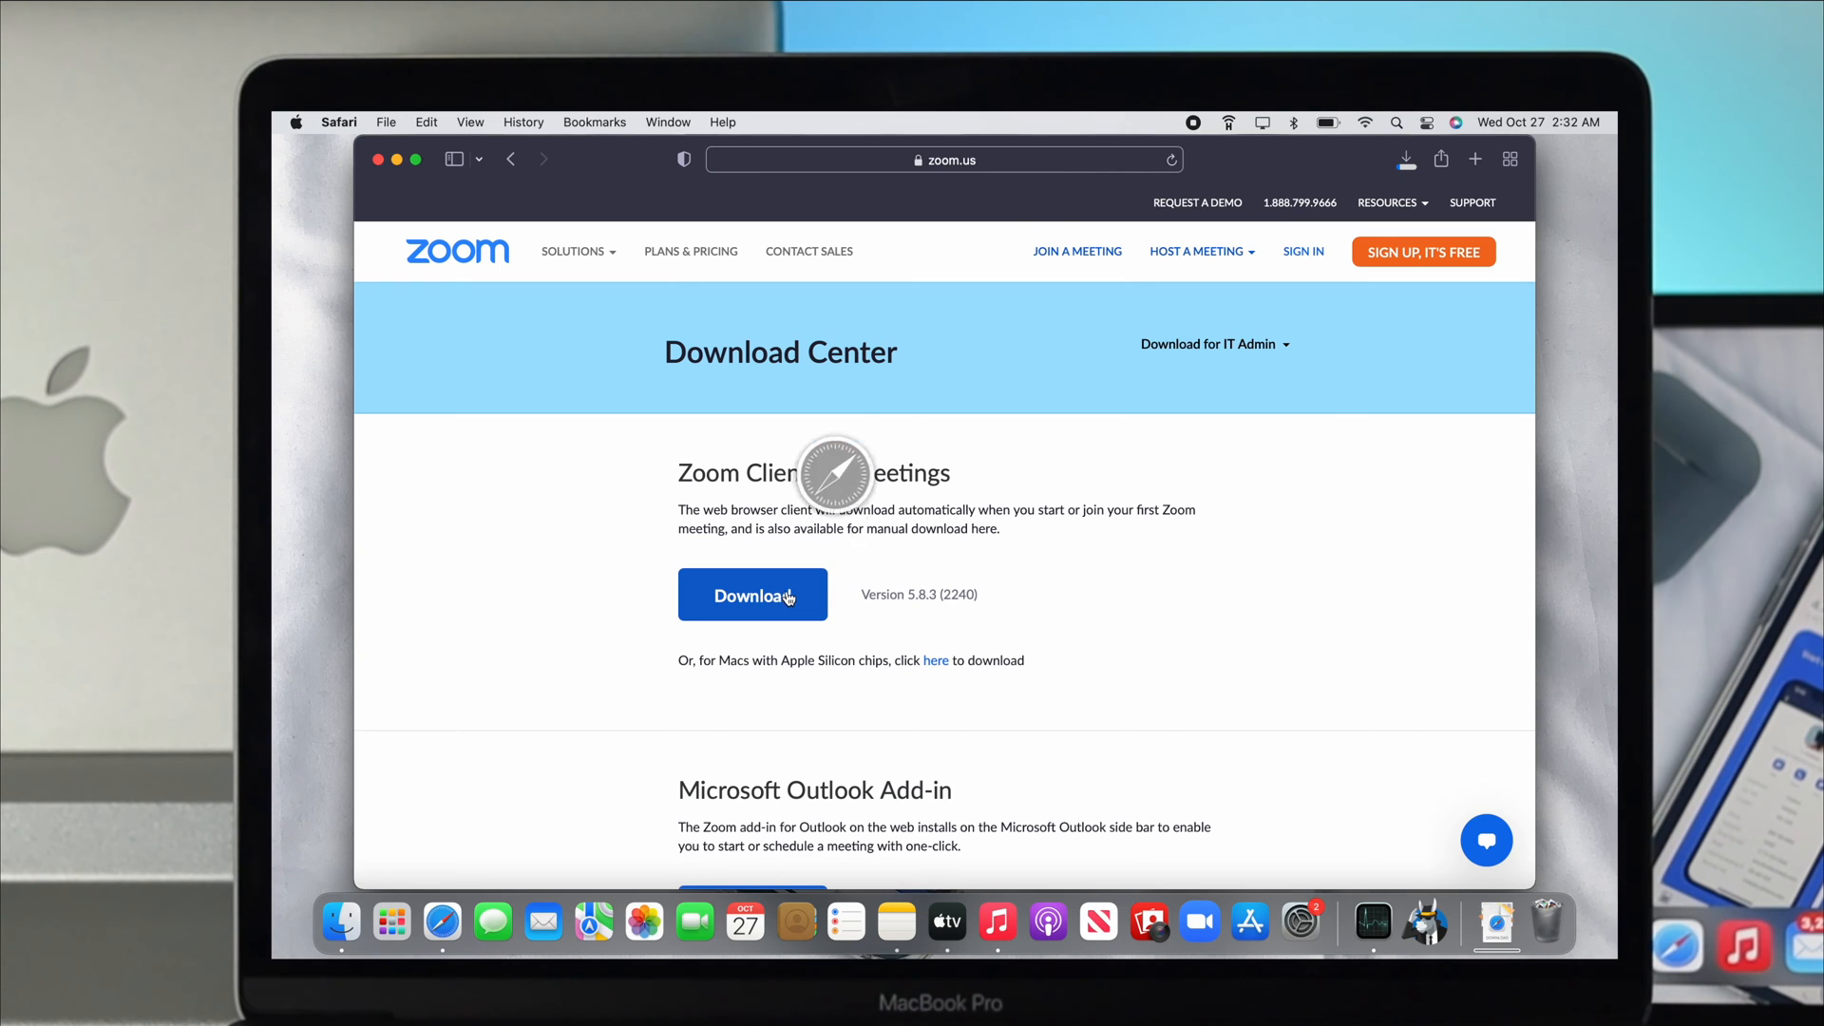
pyautogui.click(1391, 203)
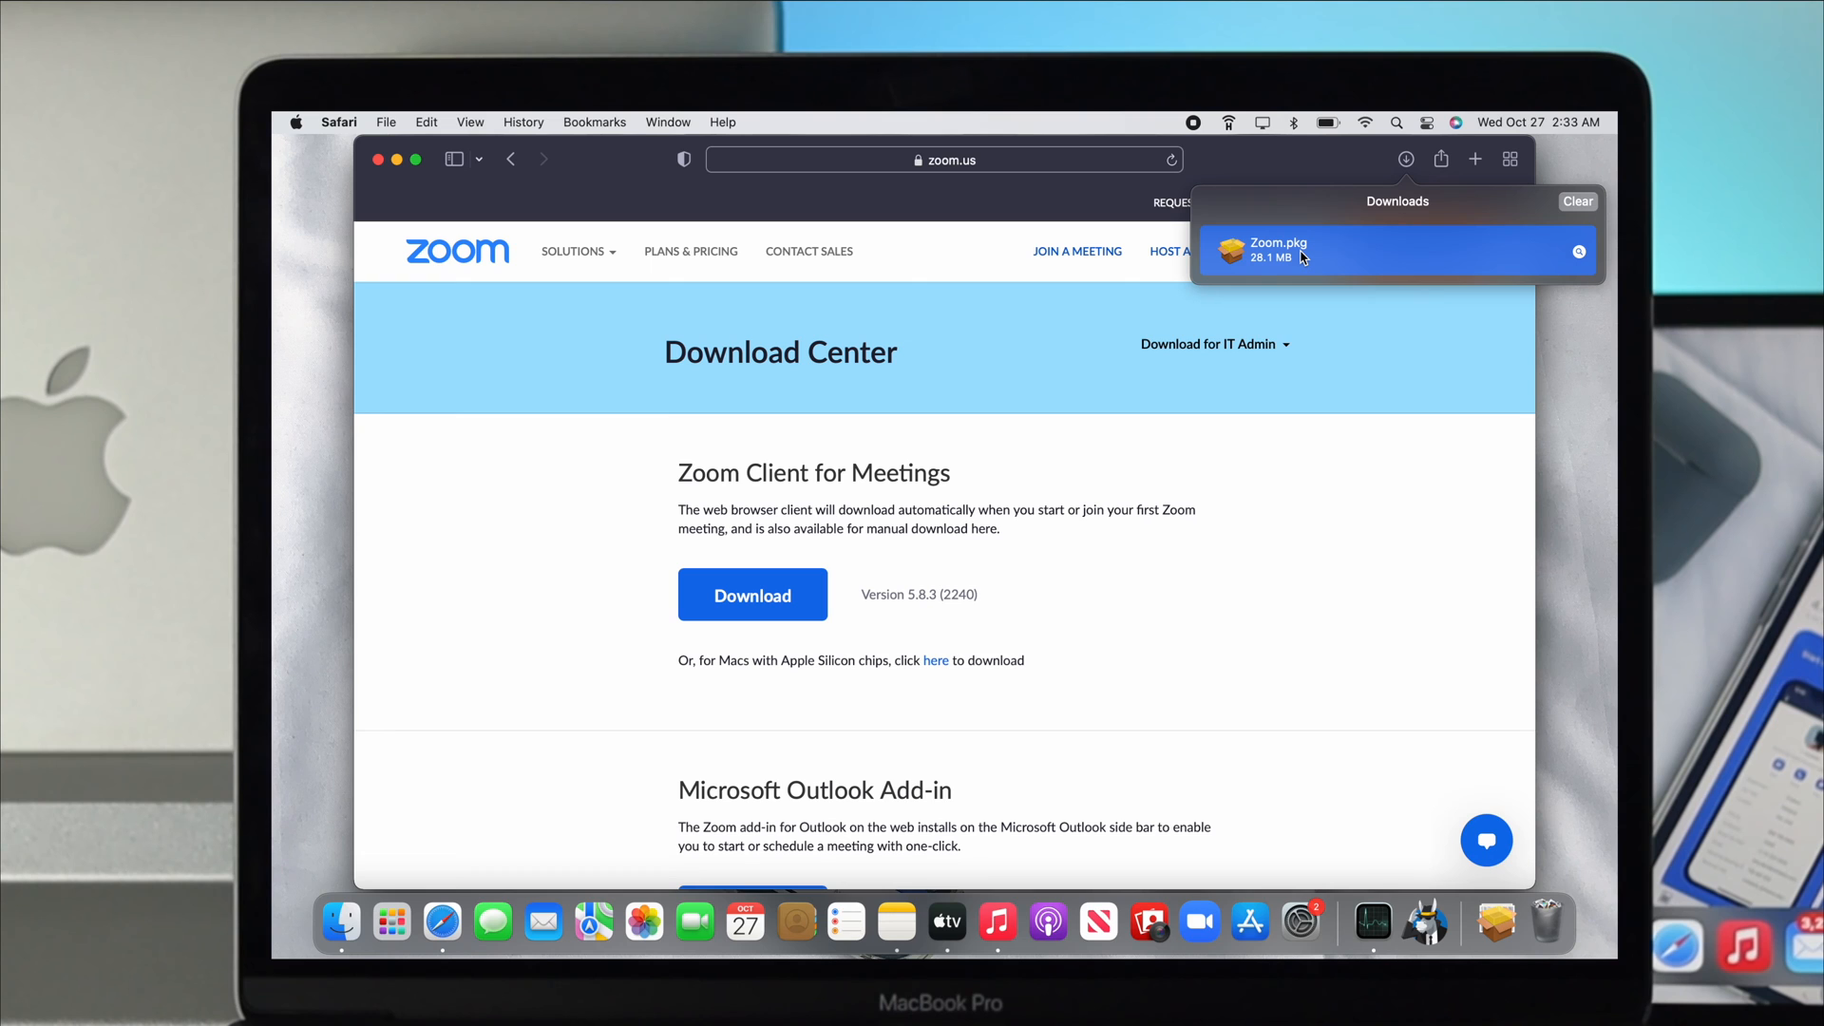
# Step: Run Zoom.pkg through a standard install on Macintosh HD, authorised with the password
pyautogui.doubleClick(1279, 251)
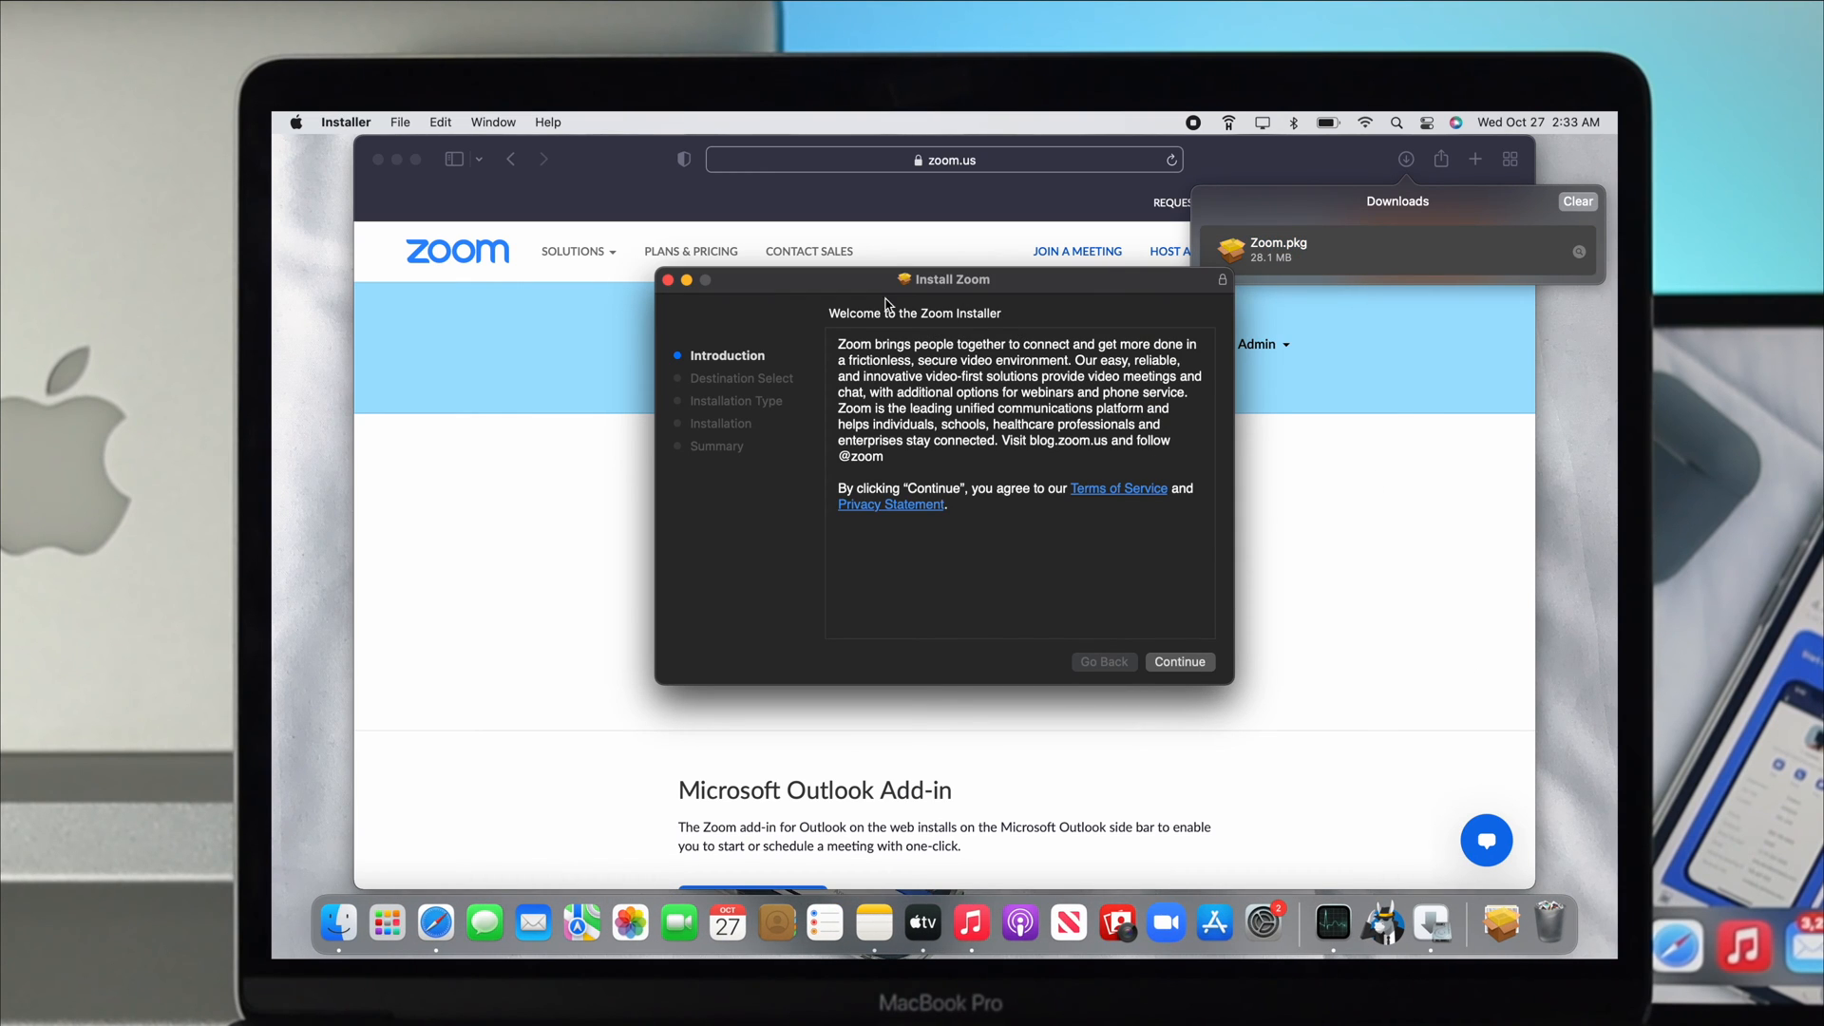
pyautogui.moveTo(1023, 486)
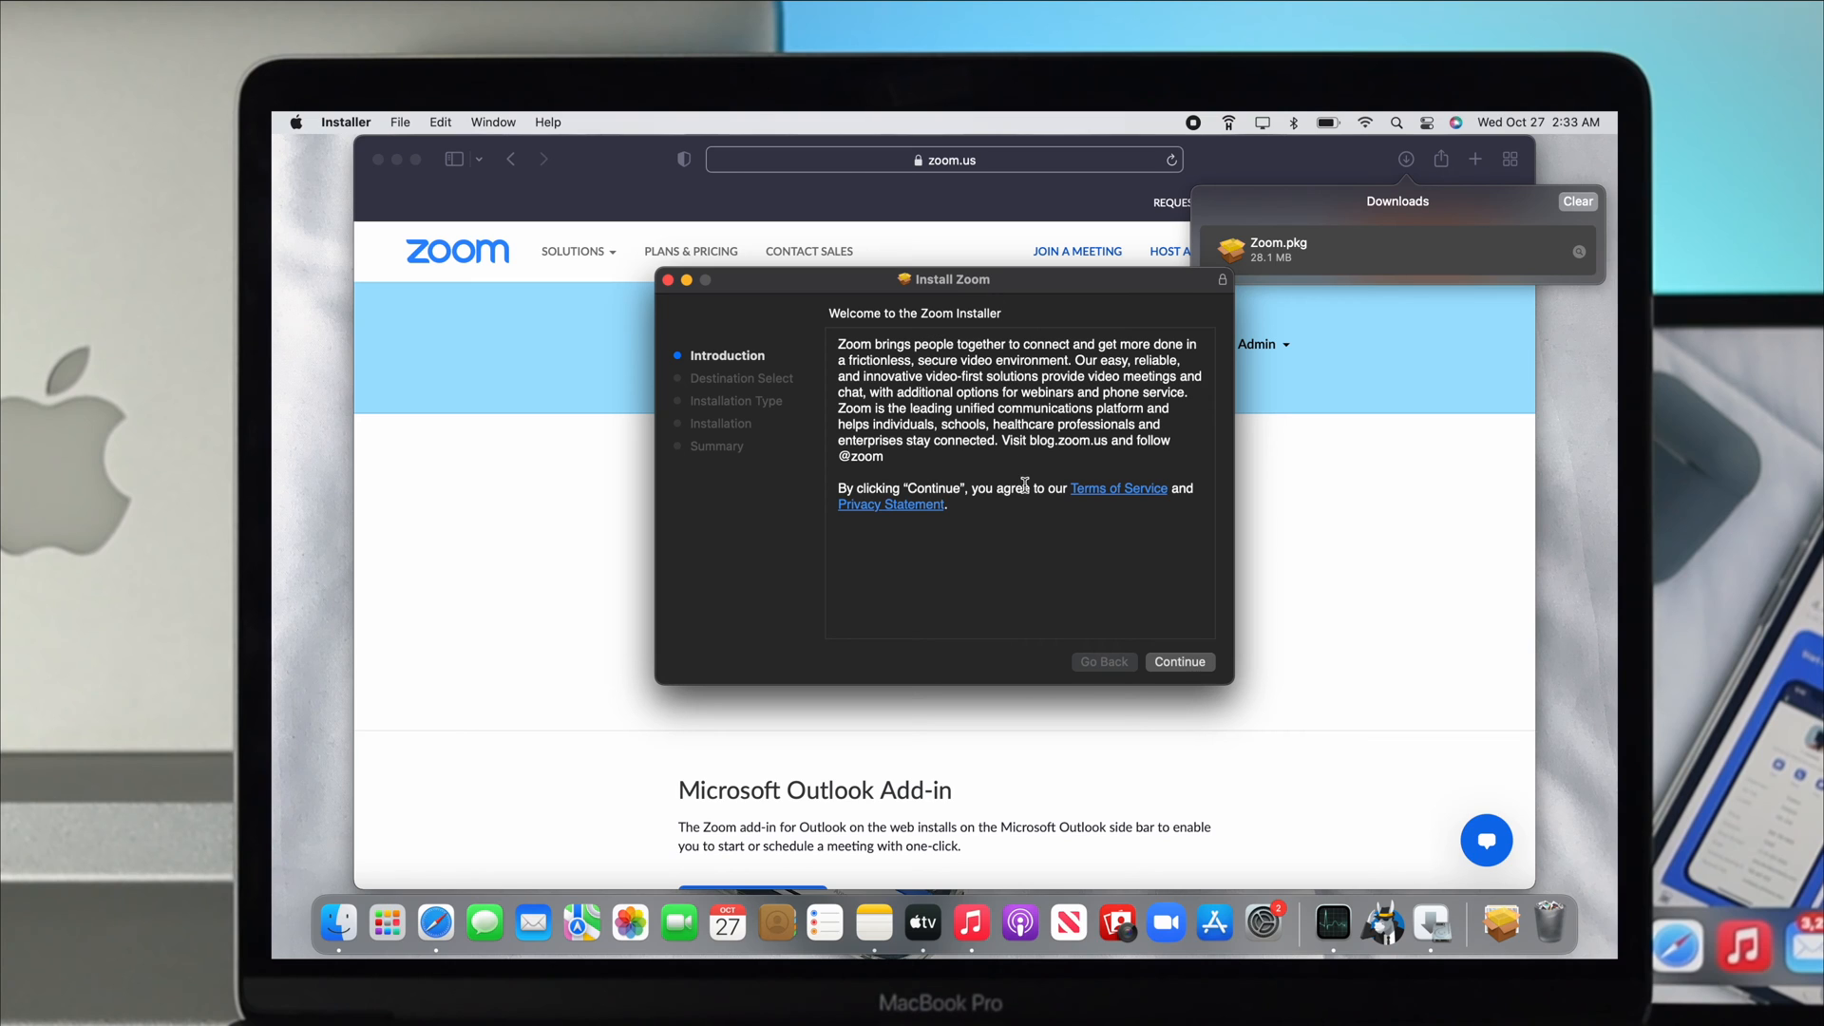
pyautogui.click(1178, 661)
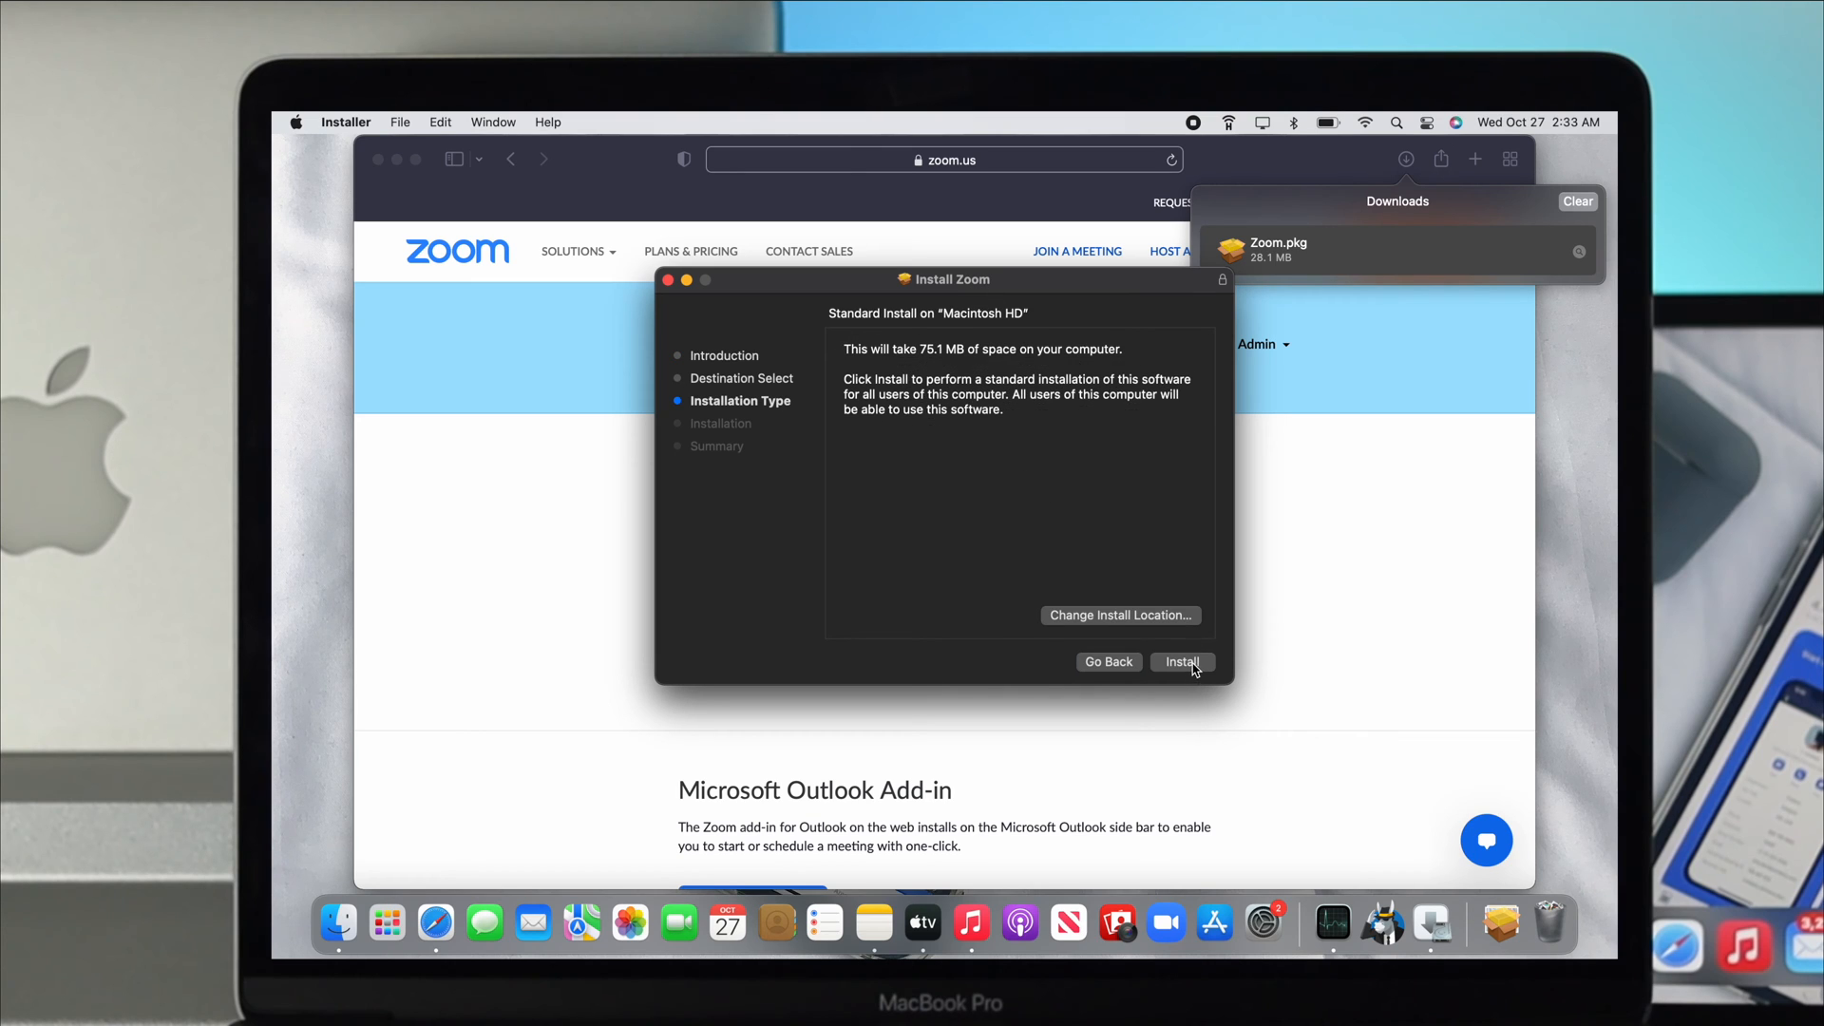
pyautogui.click(1180, 661)
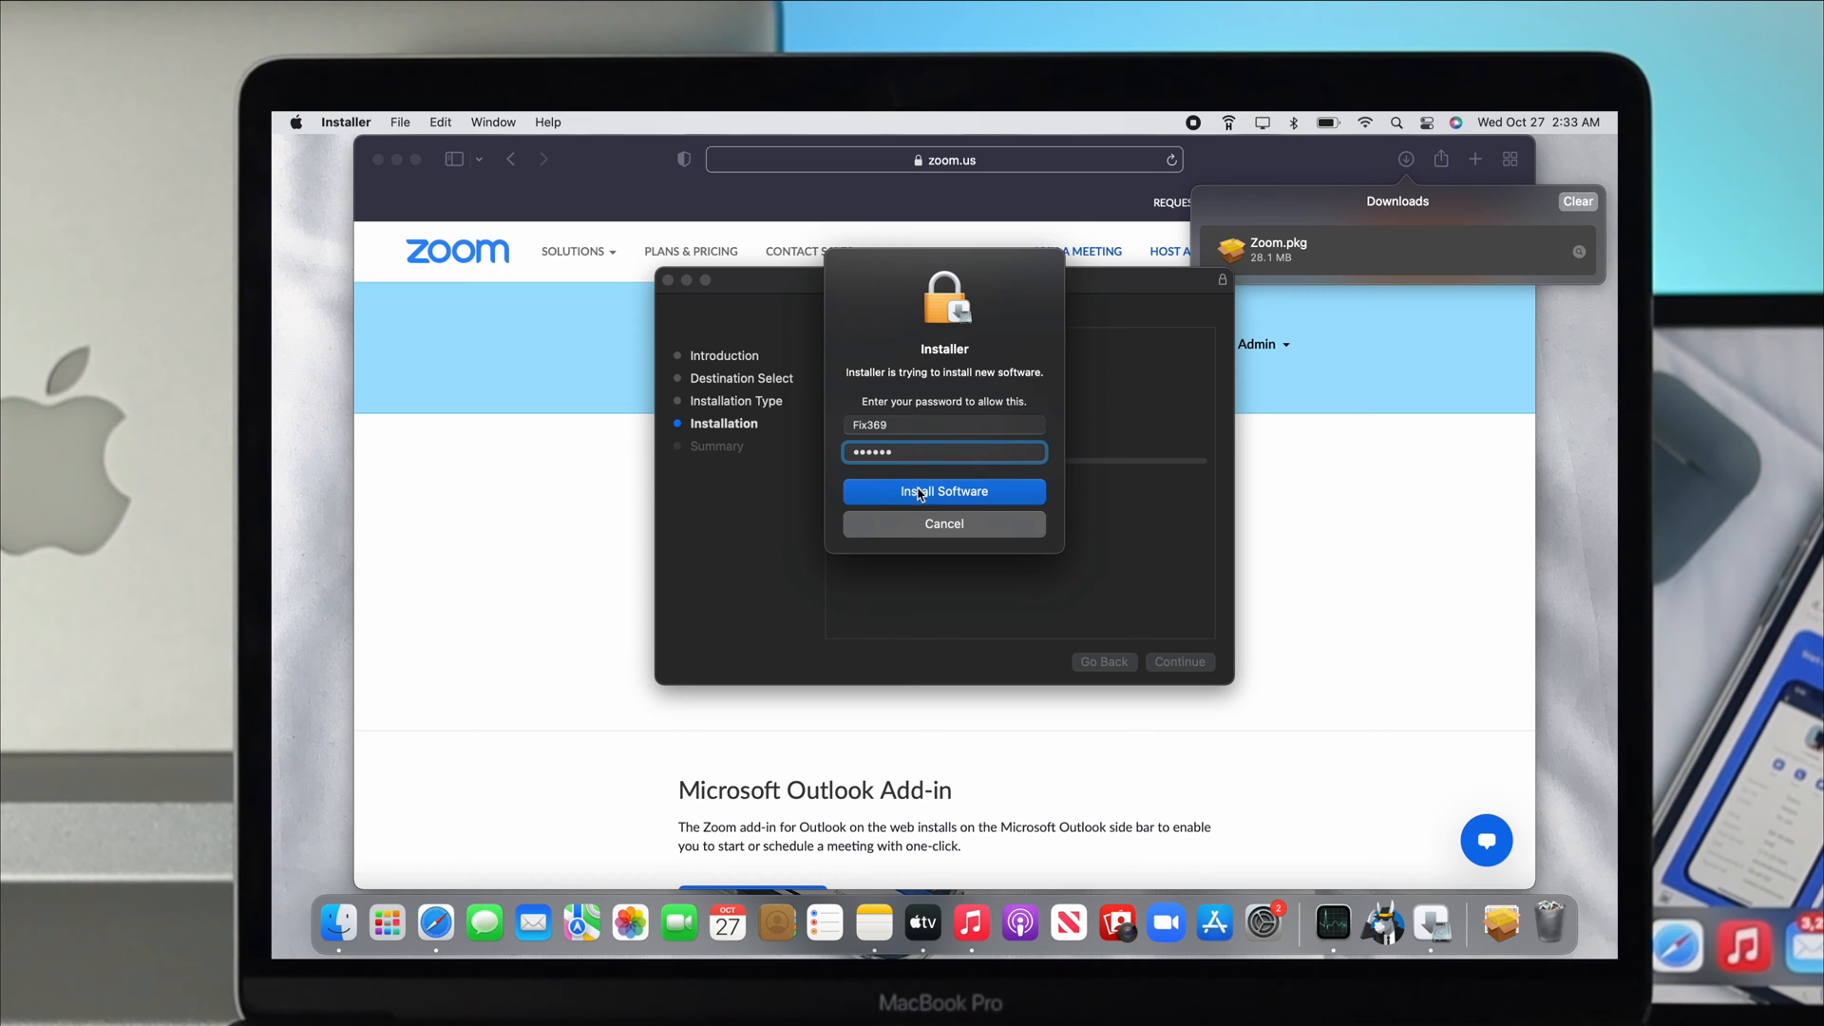
pyautogui.click(944, 490)
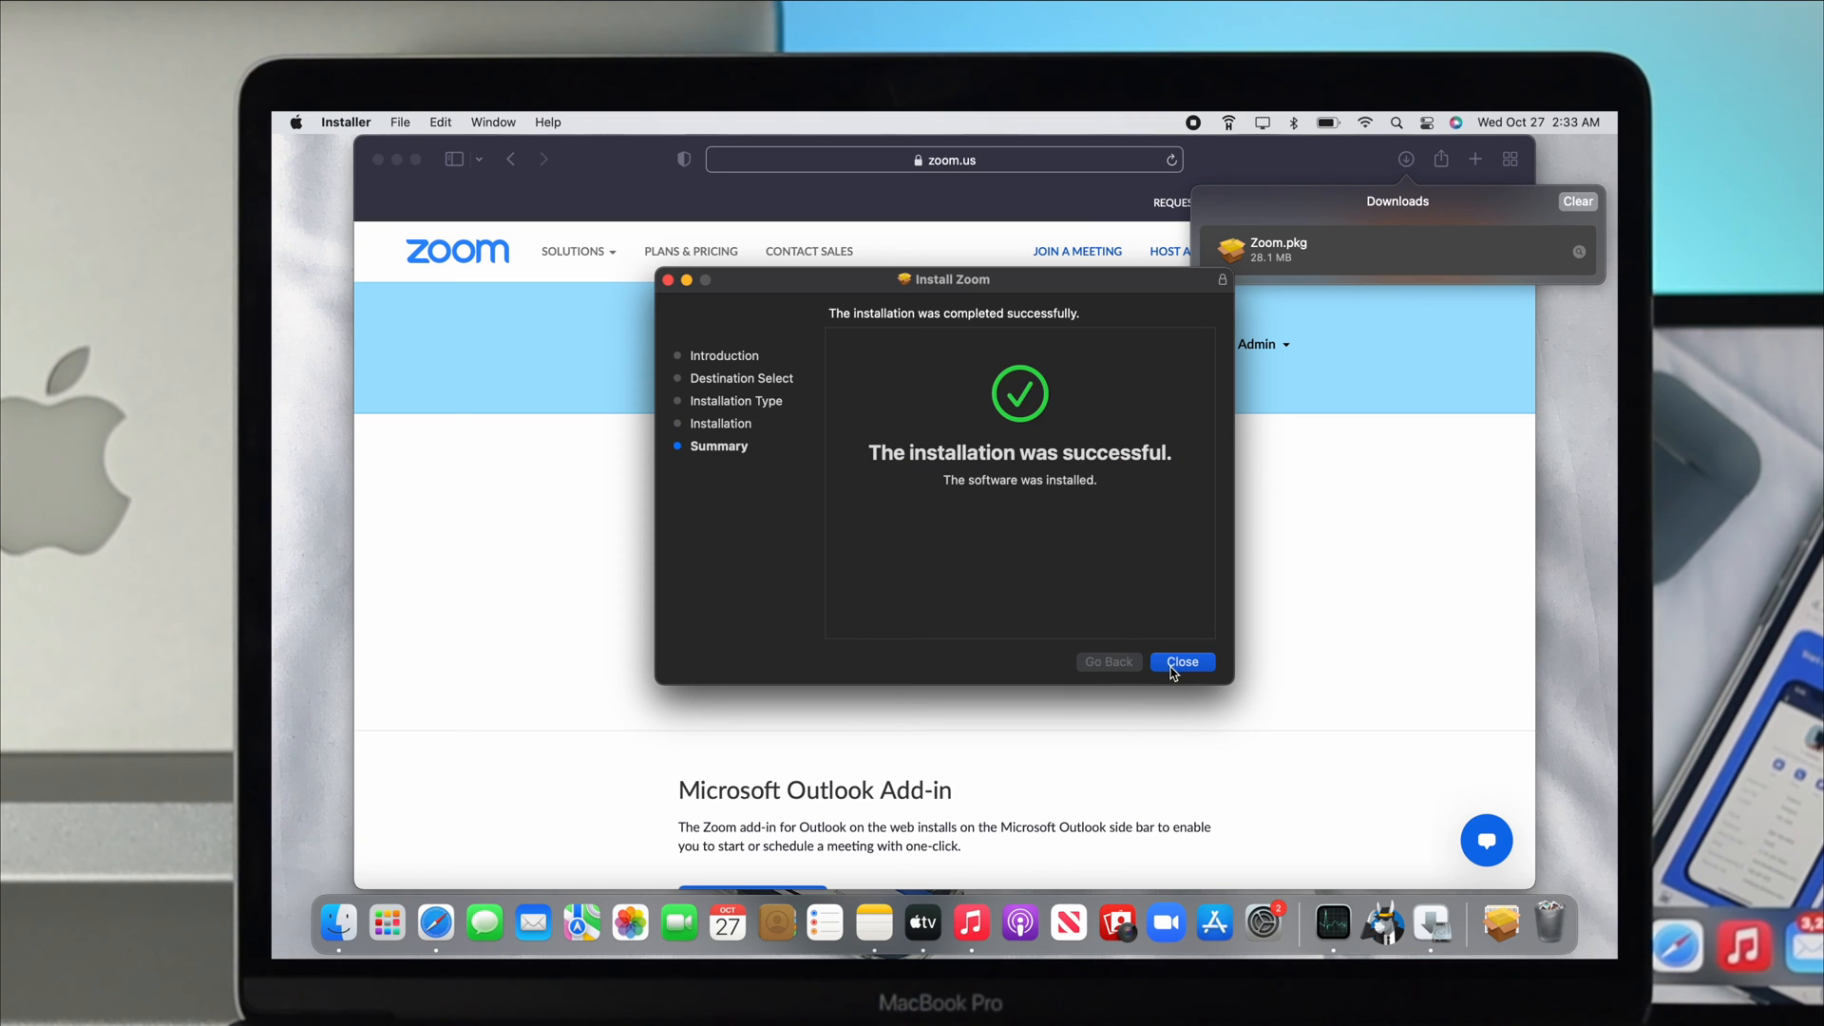
# Step: Close the finished installer and move the Zoom installer package to the Trash
pyautogui.click(1182, 661)
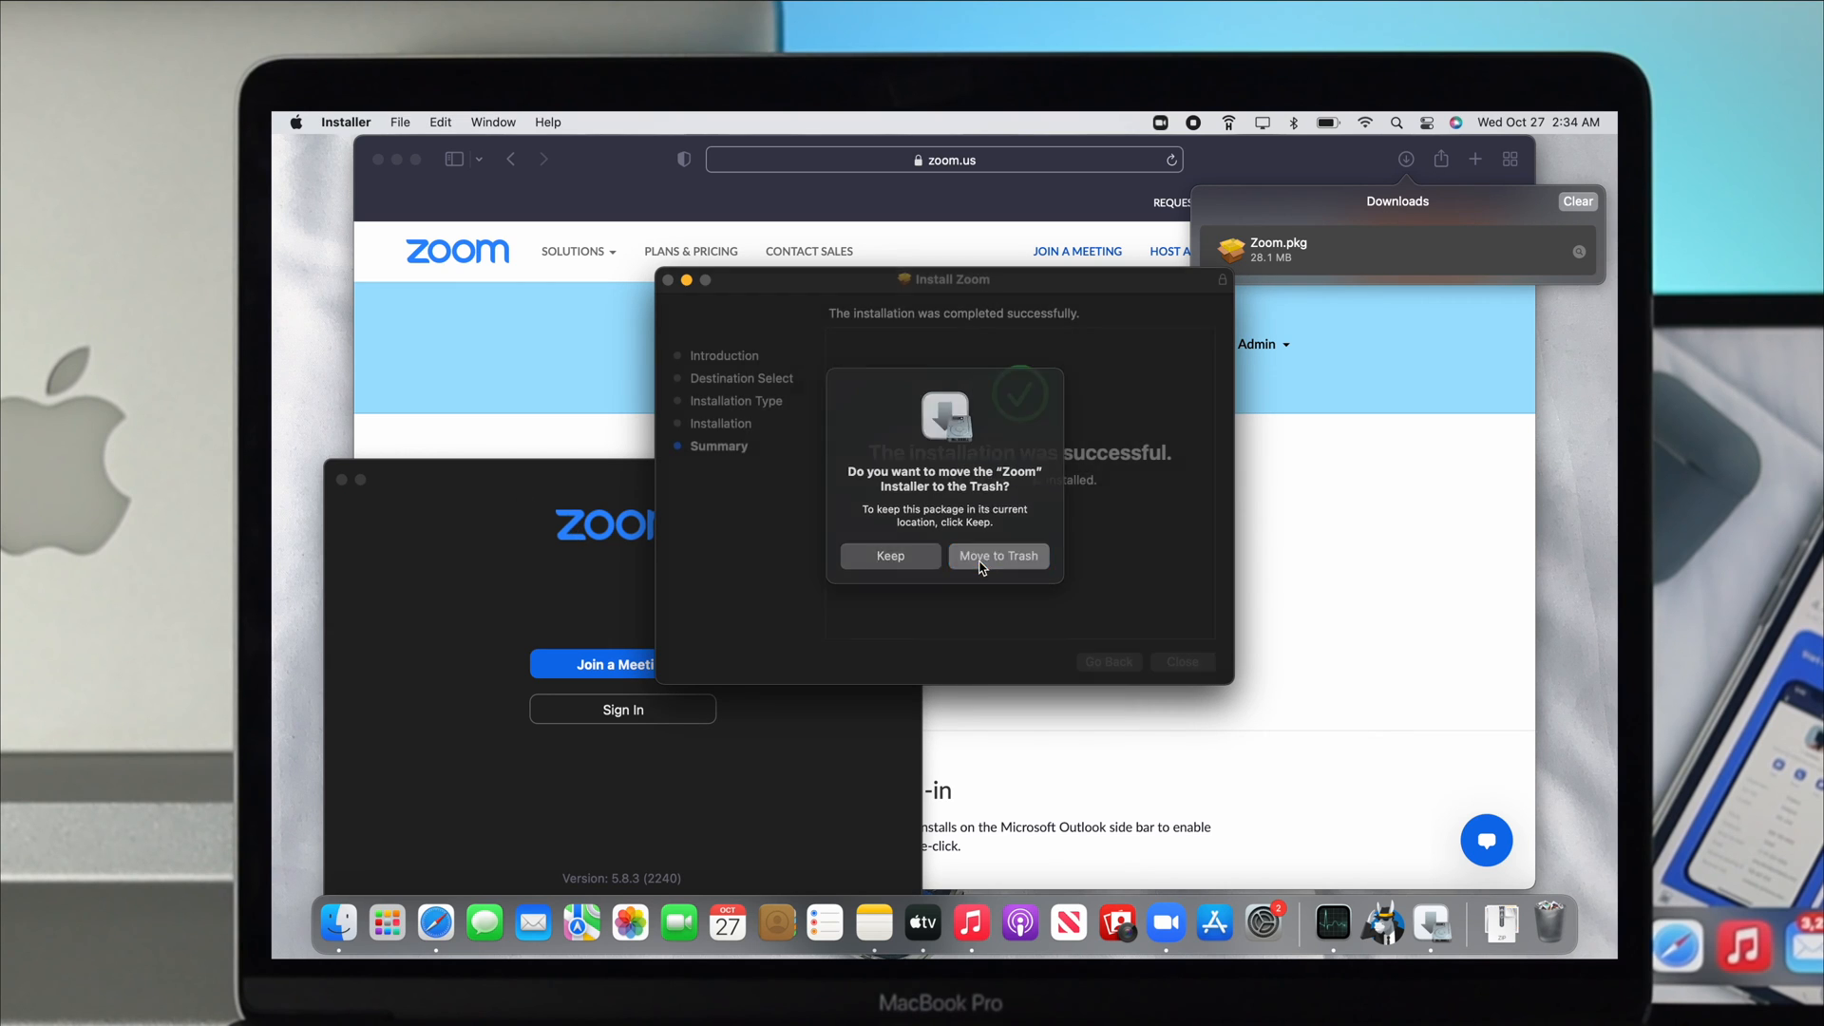
pyautogui.click(996, 555)
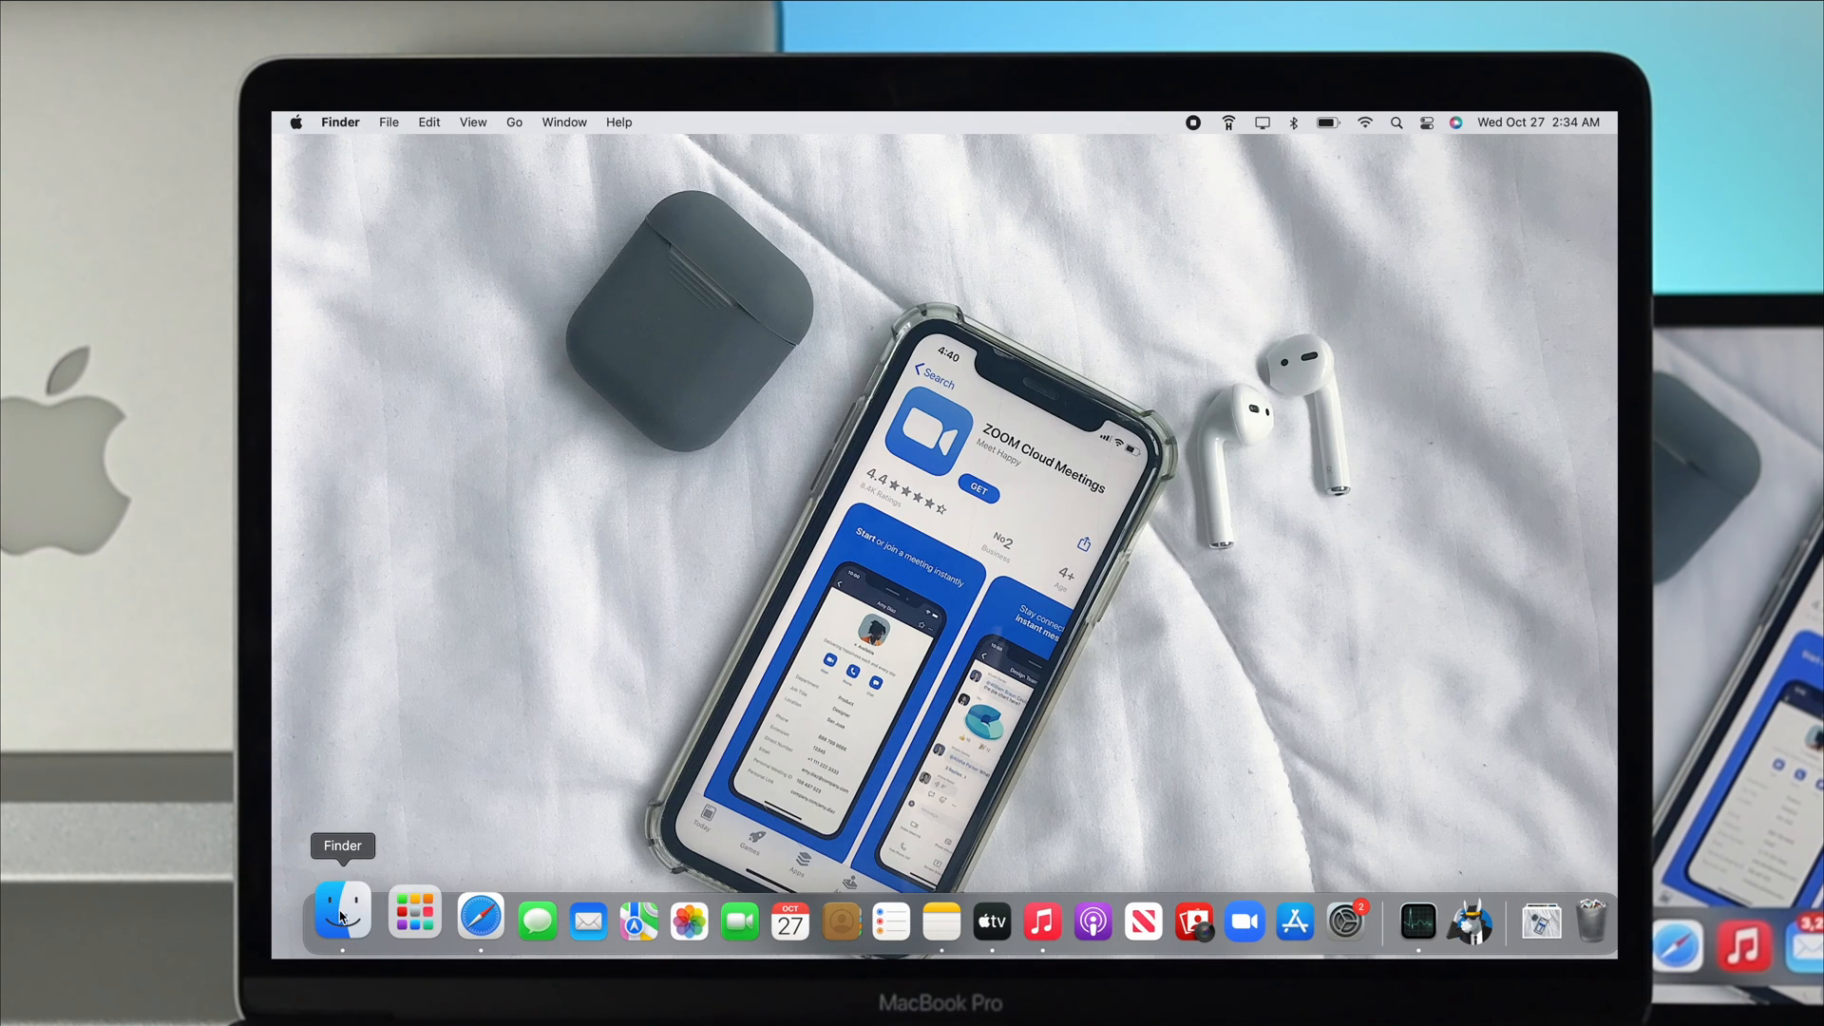
# Step: Launch zoom.us from Finder's Applications folder
pyautogui.click(340, 920)
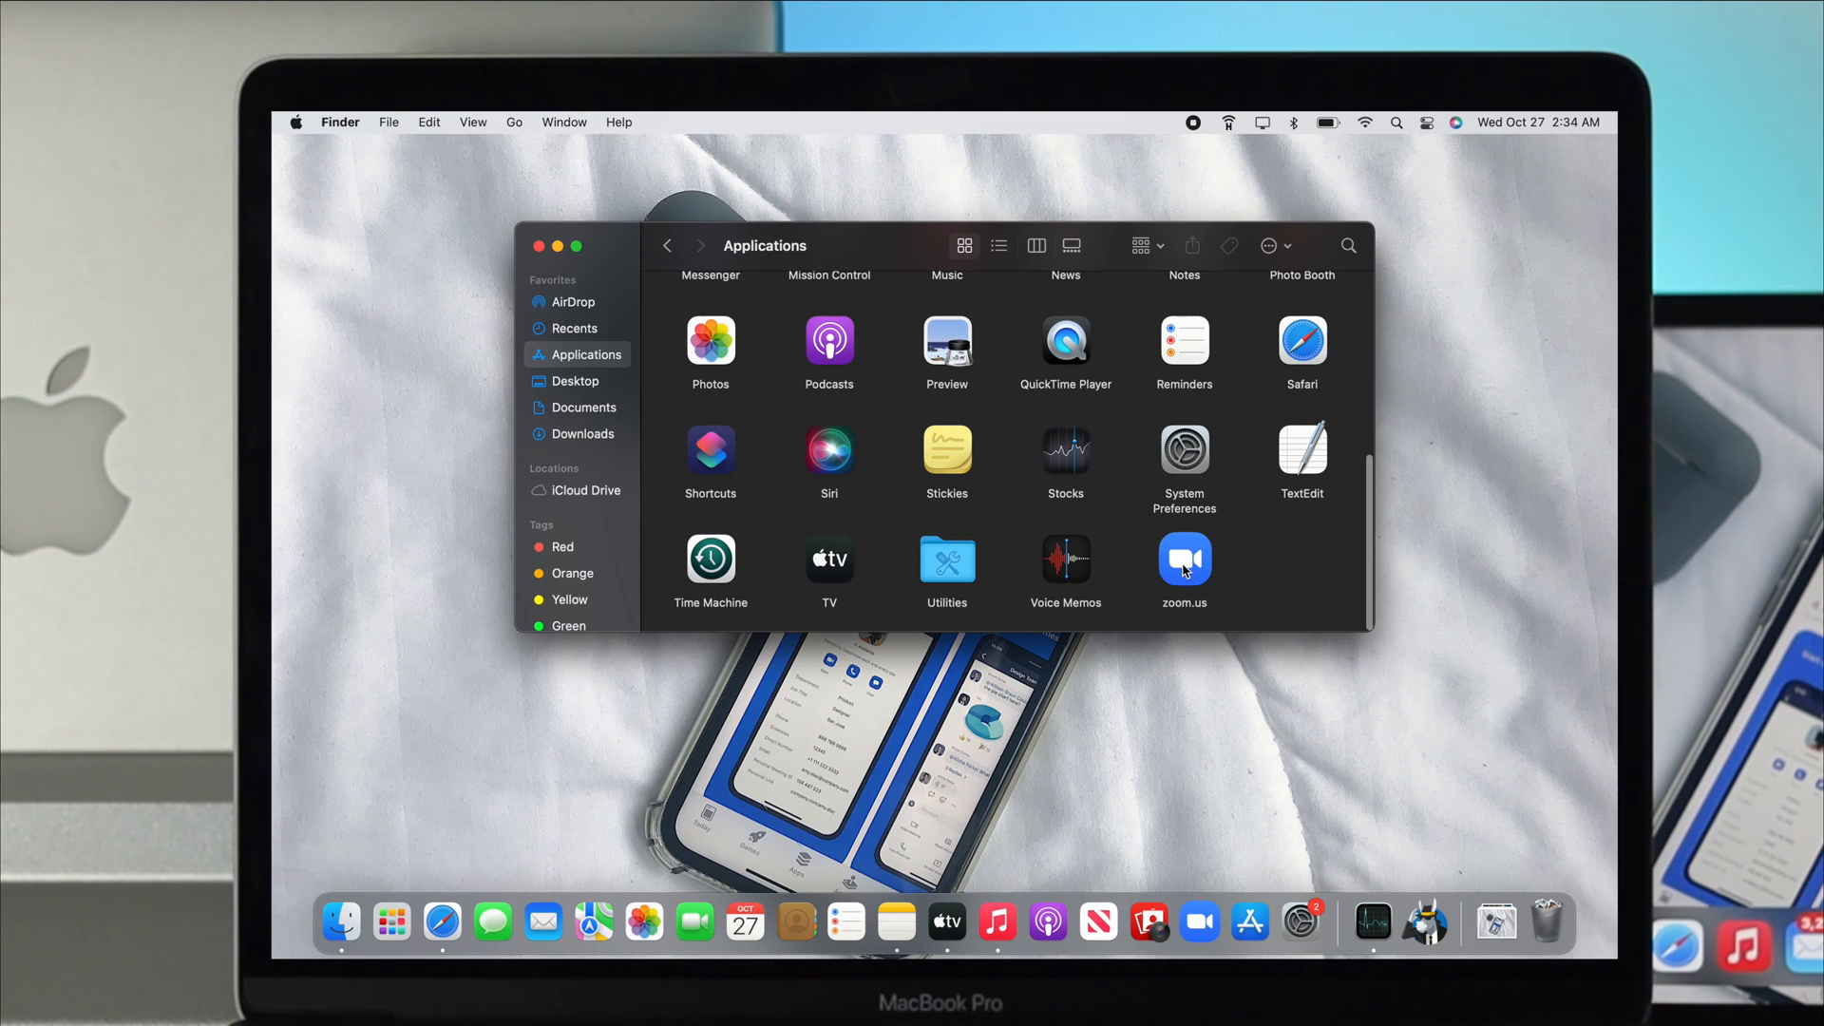
pyautogui.doubleClick(1184, 557)
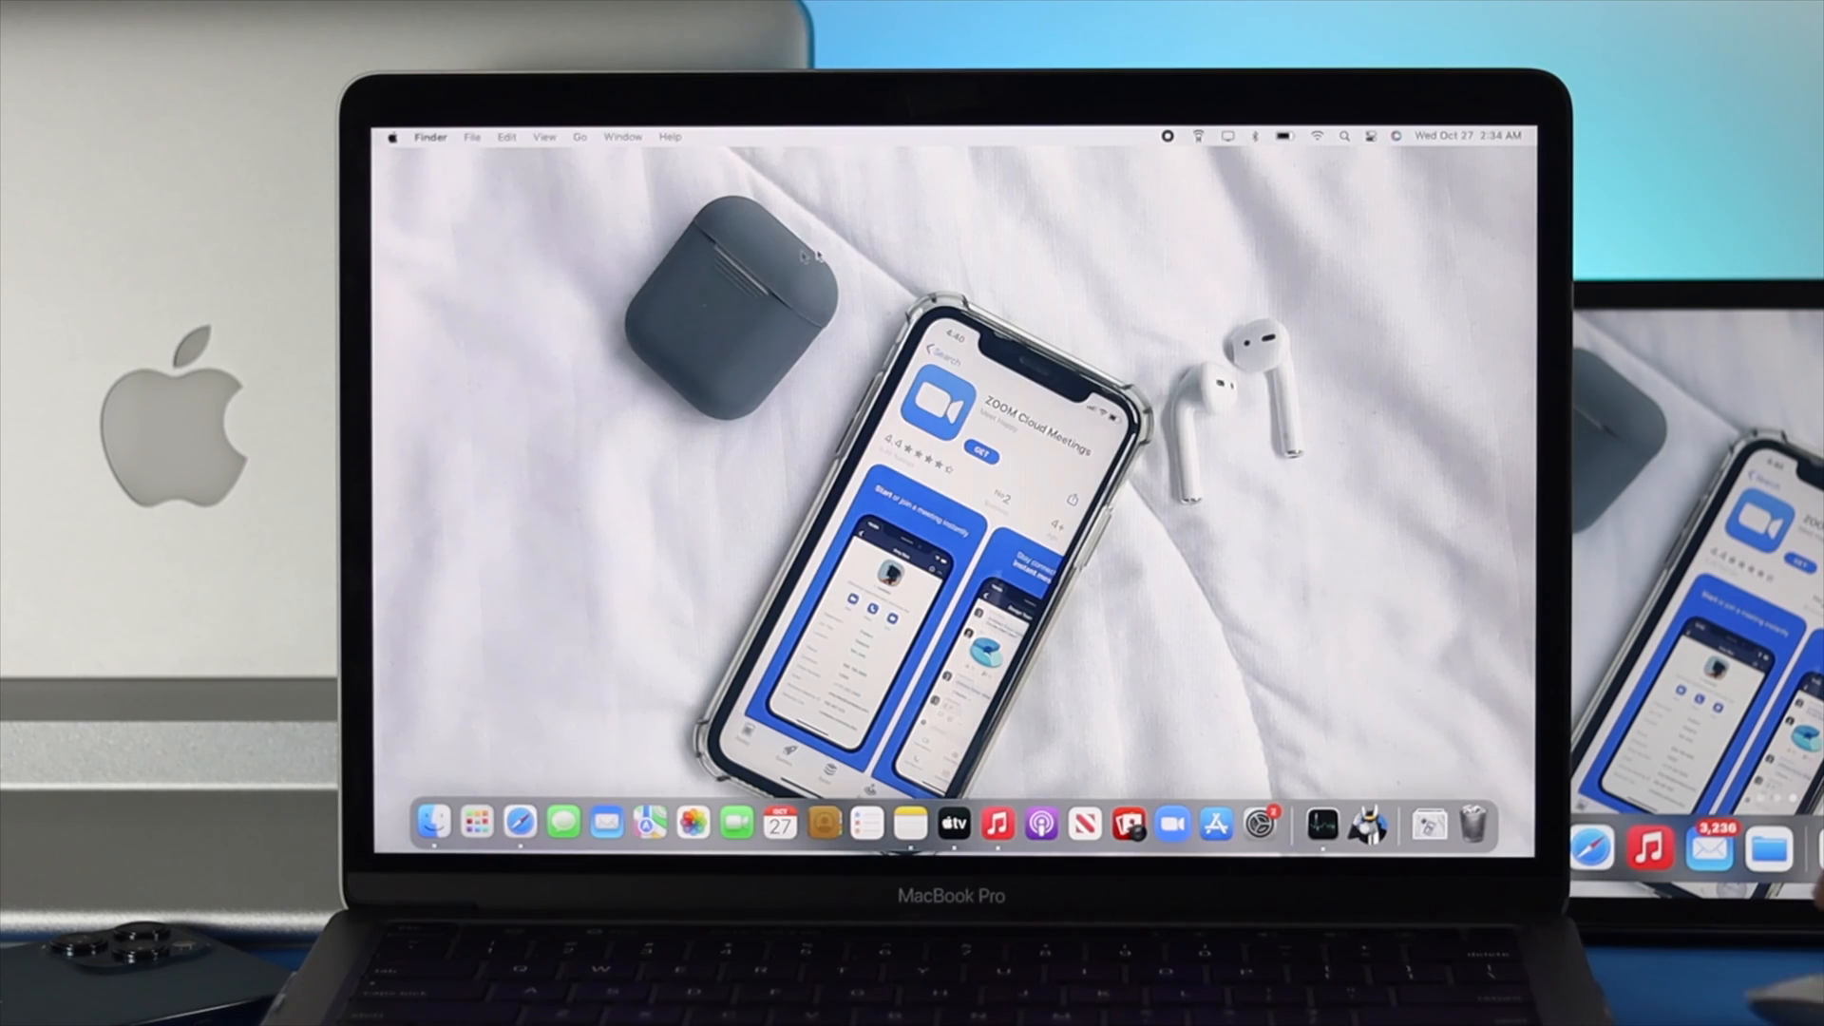
# Step: Reach Security & Privacy's General settings in System Preferences and unlock them with the password
pyautogui.click(393, 136)
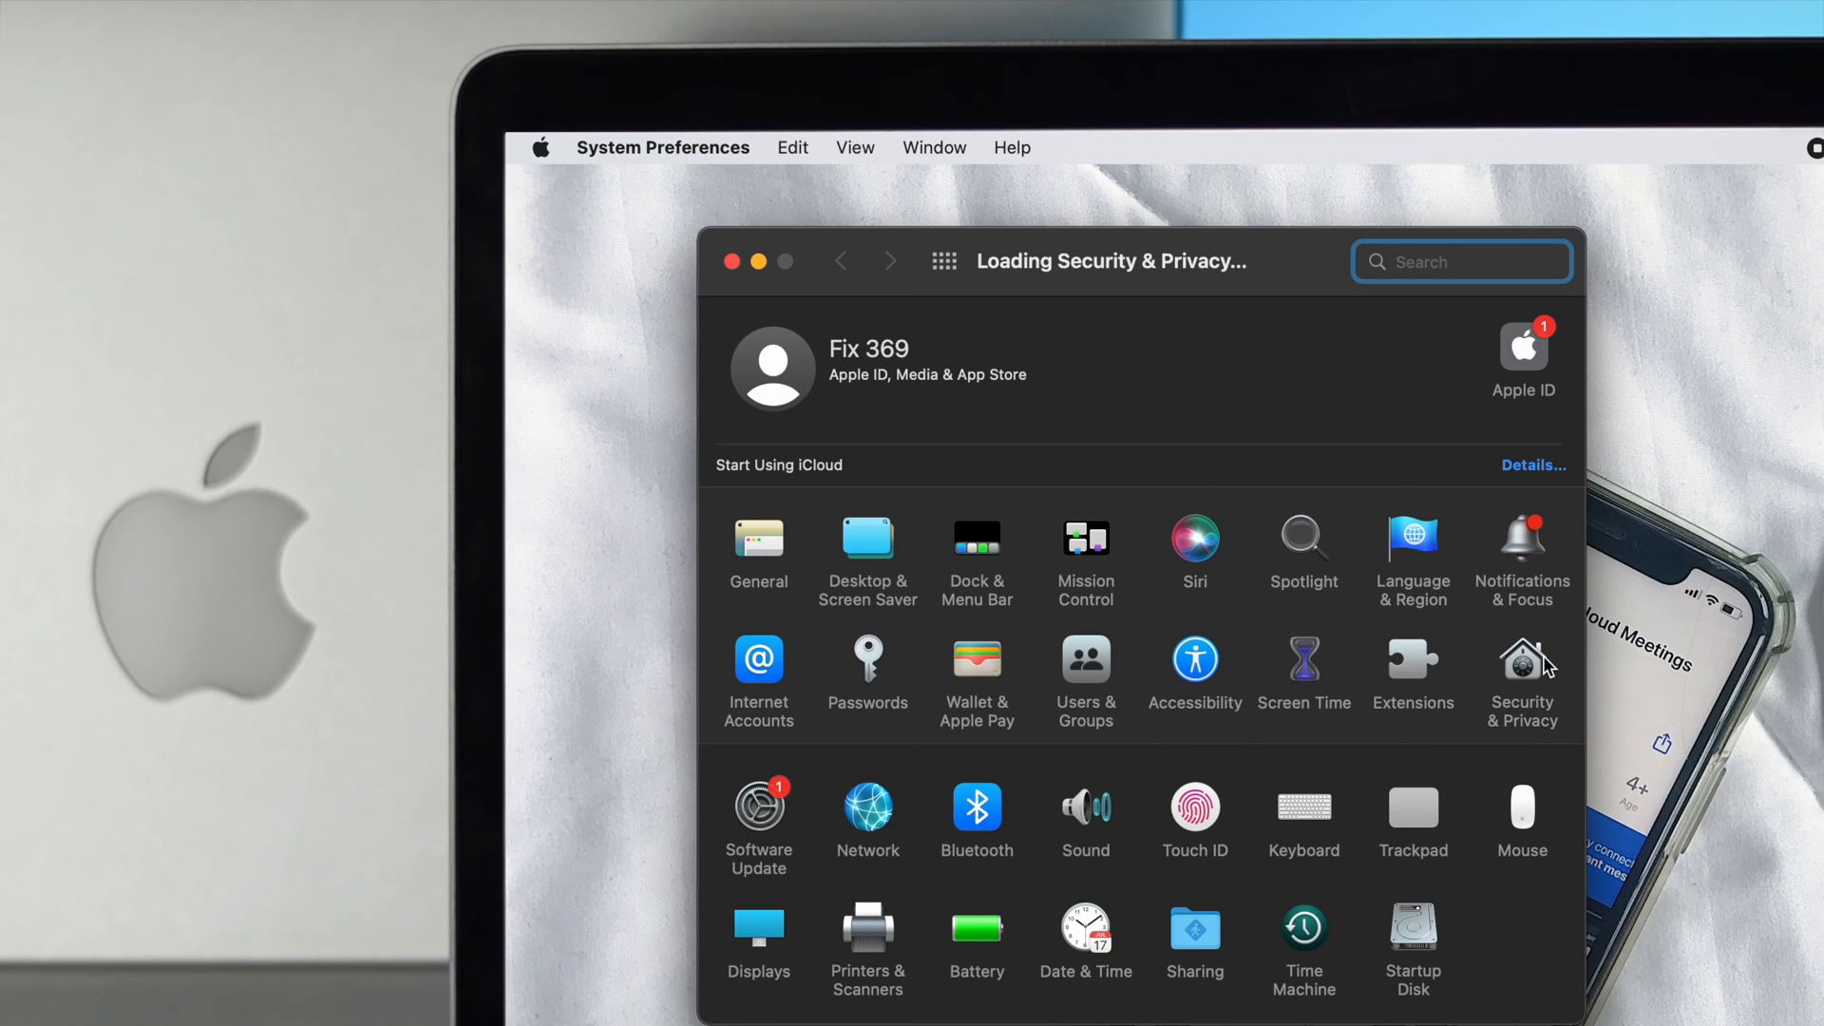
pyautogui.click(1522, 663)
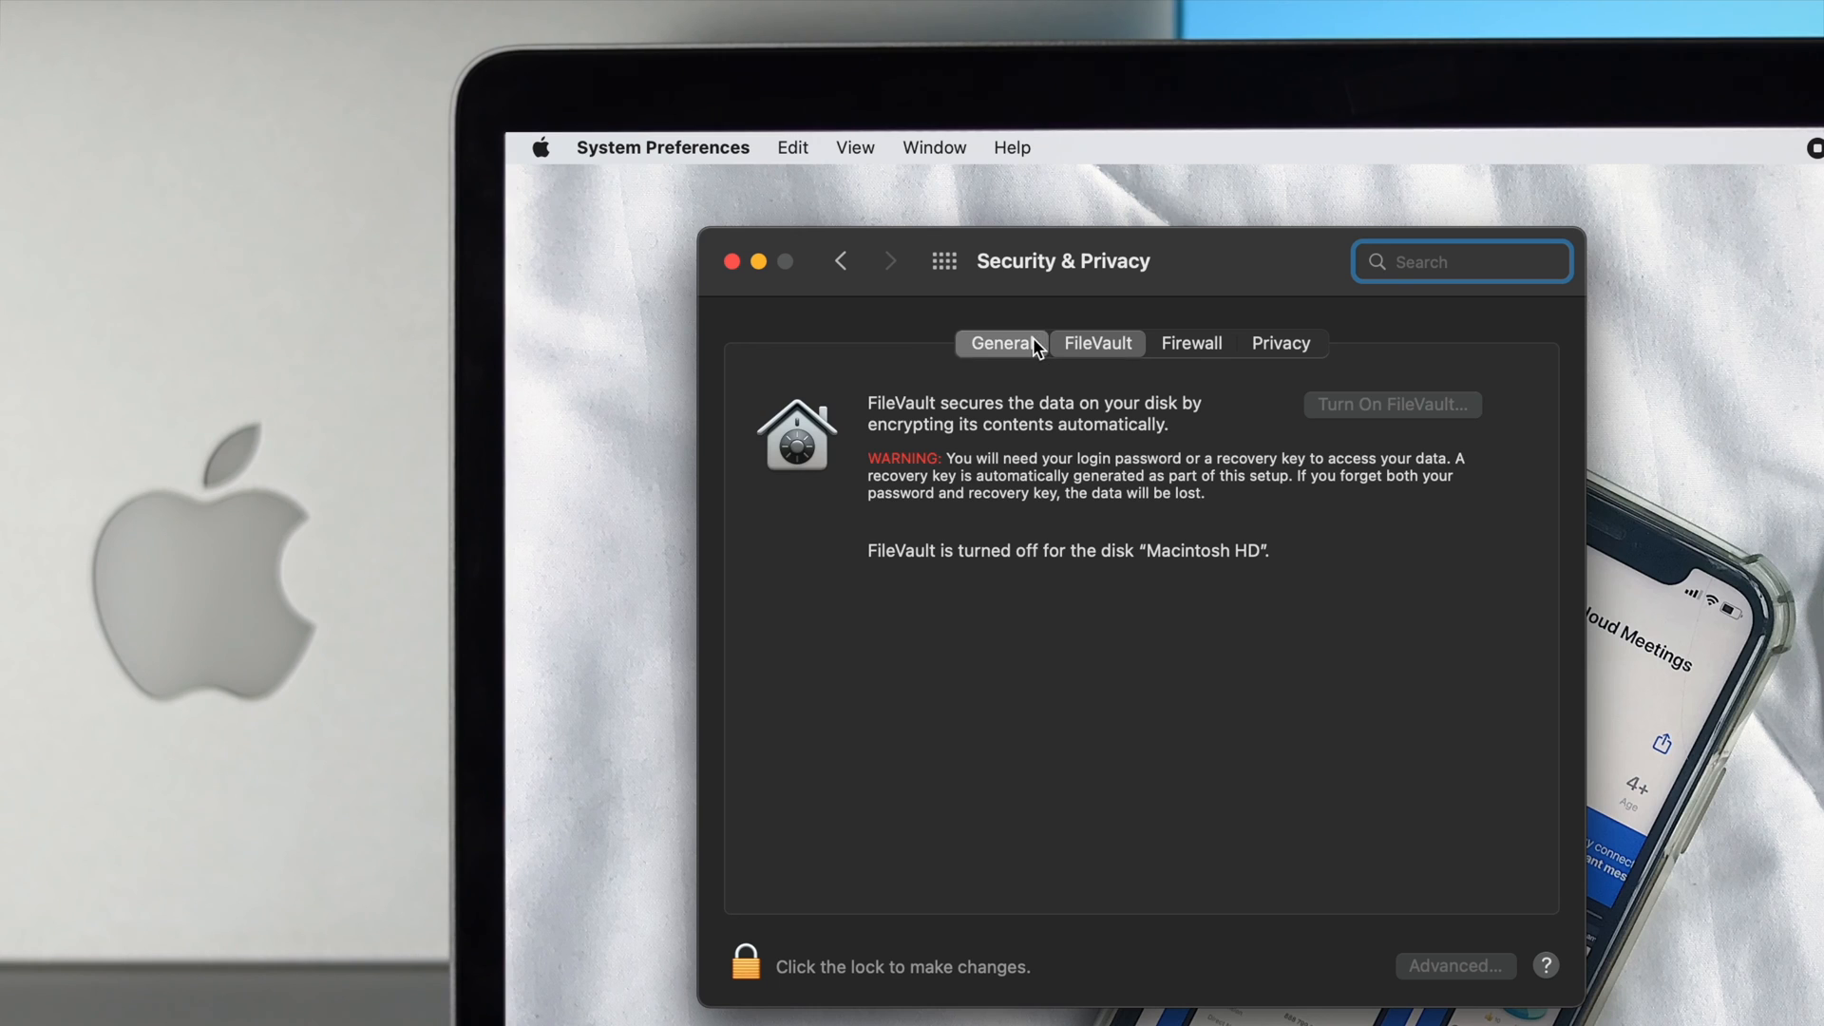
pyautogui.click(745, 965)
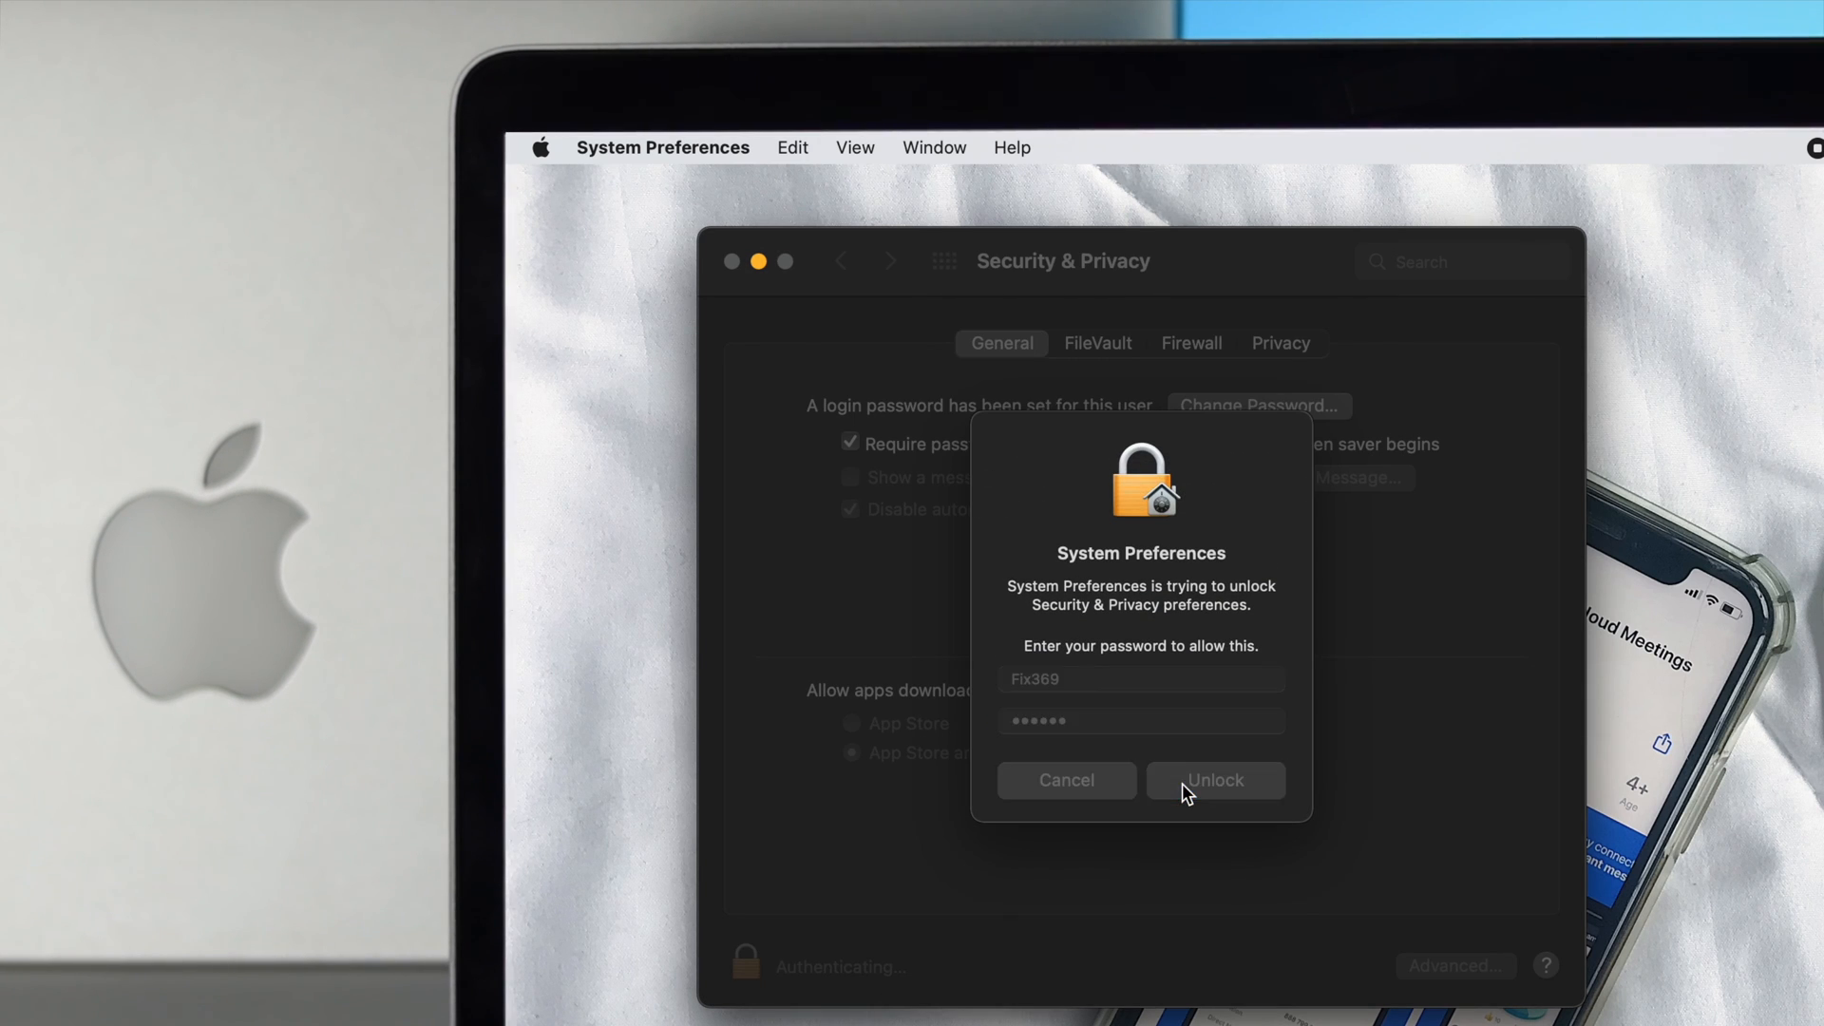
pyautogui.click(1214, 780)
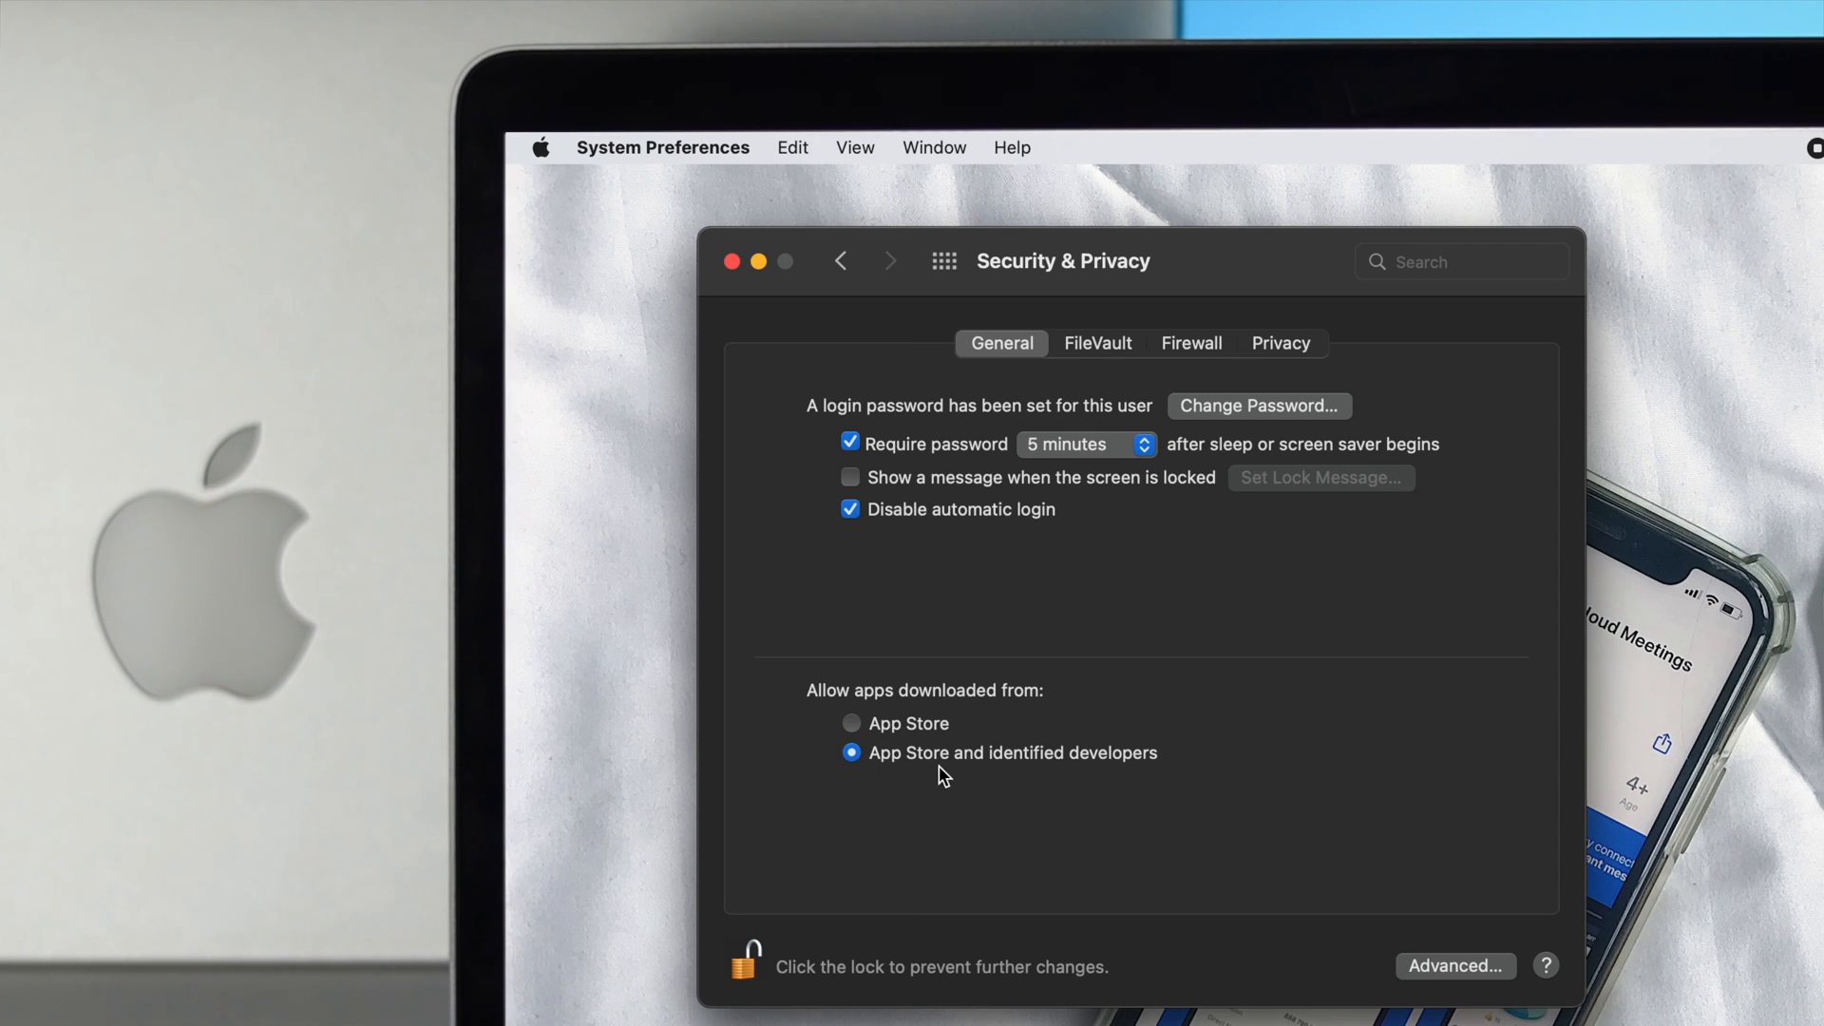
# Step: Allow apps from the App Store and identified developers, then lock the settings again
pyautogui.click(851, 722)
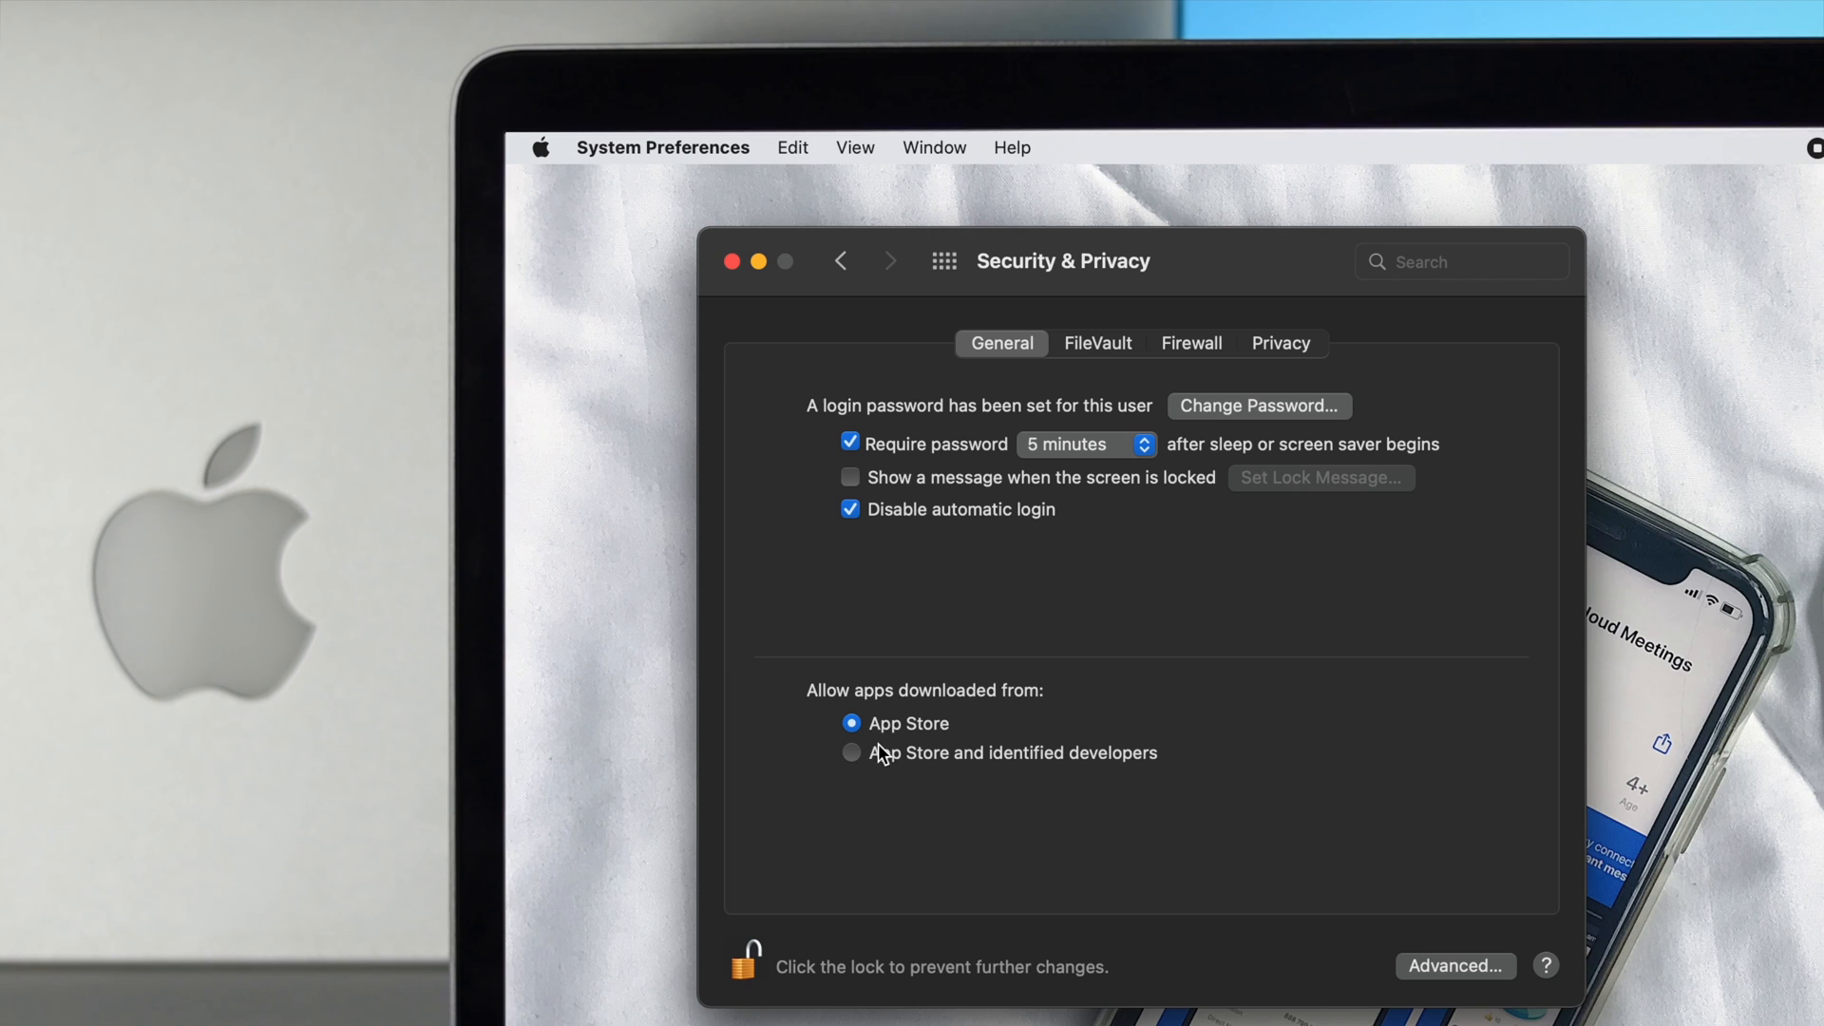
pyautogui.click(851, 753)
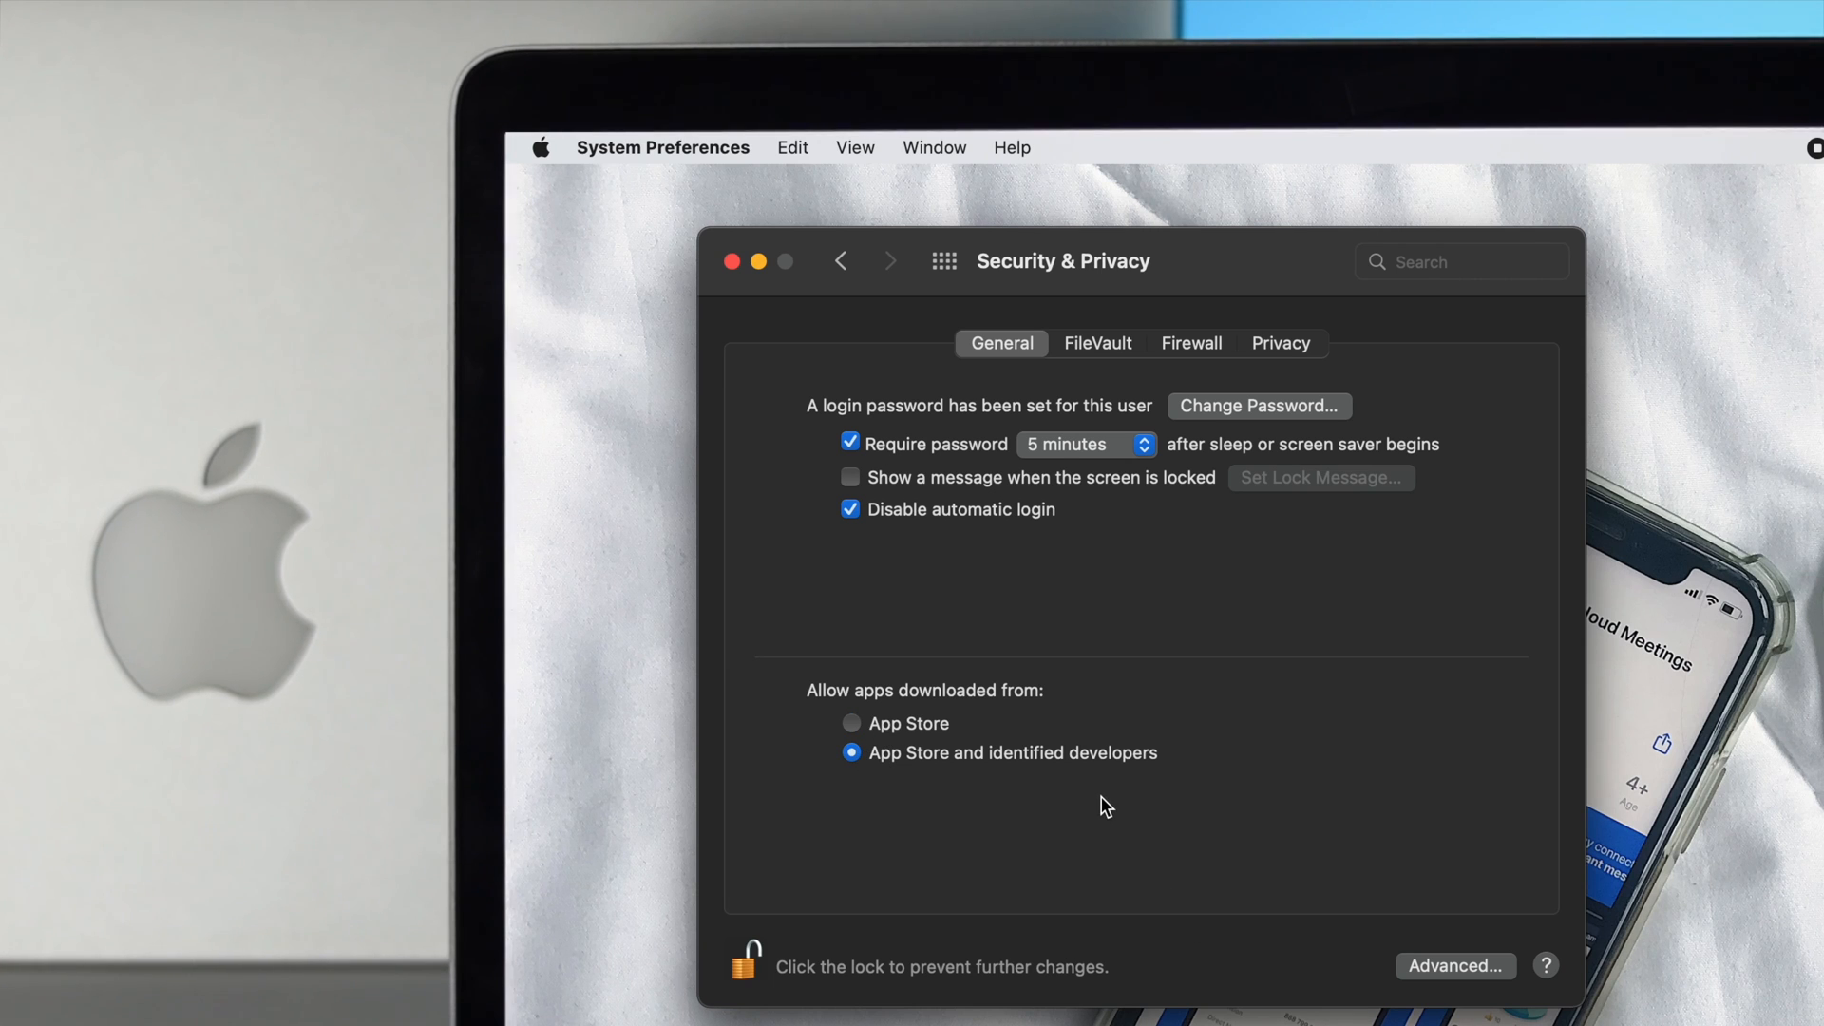
pyautogui.moveTo(954, 777)
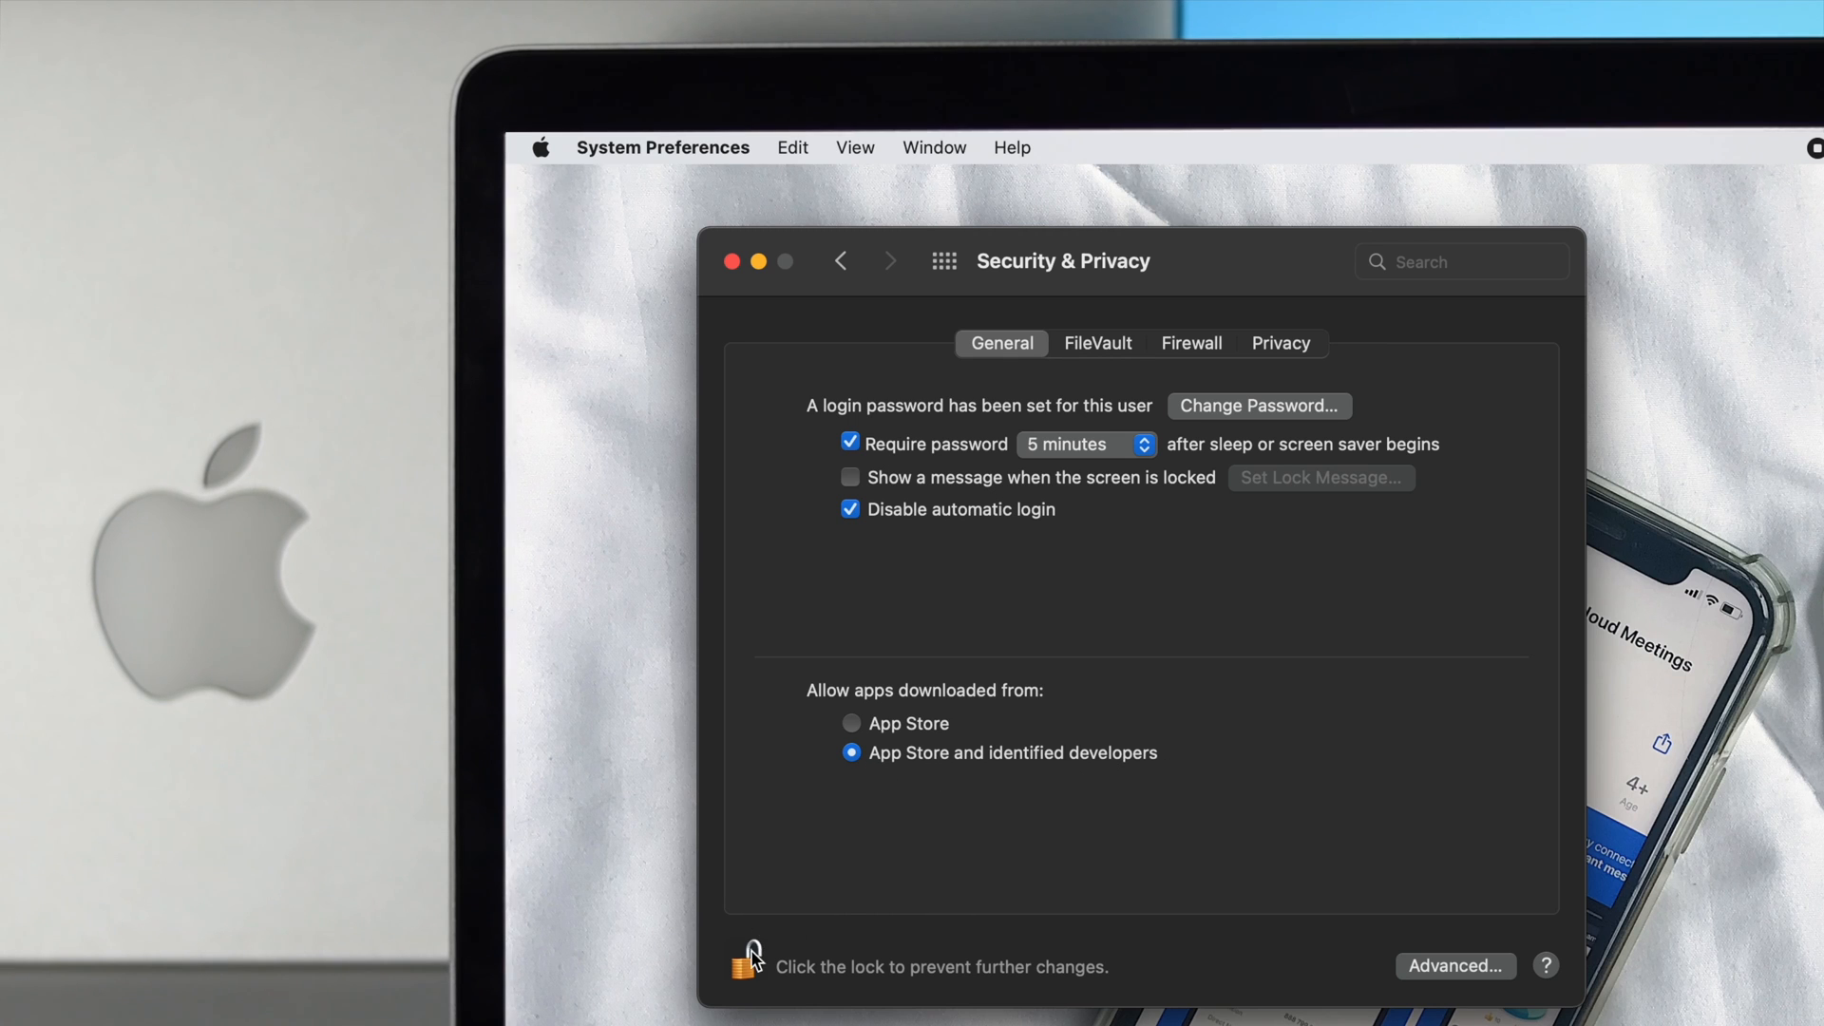
pyautogui.click(747, 966)
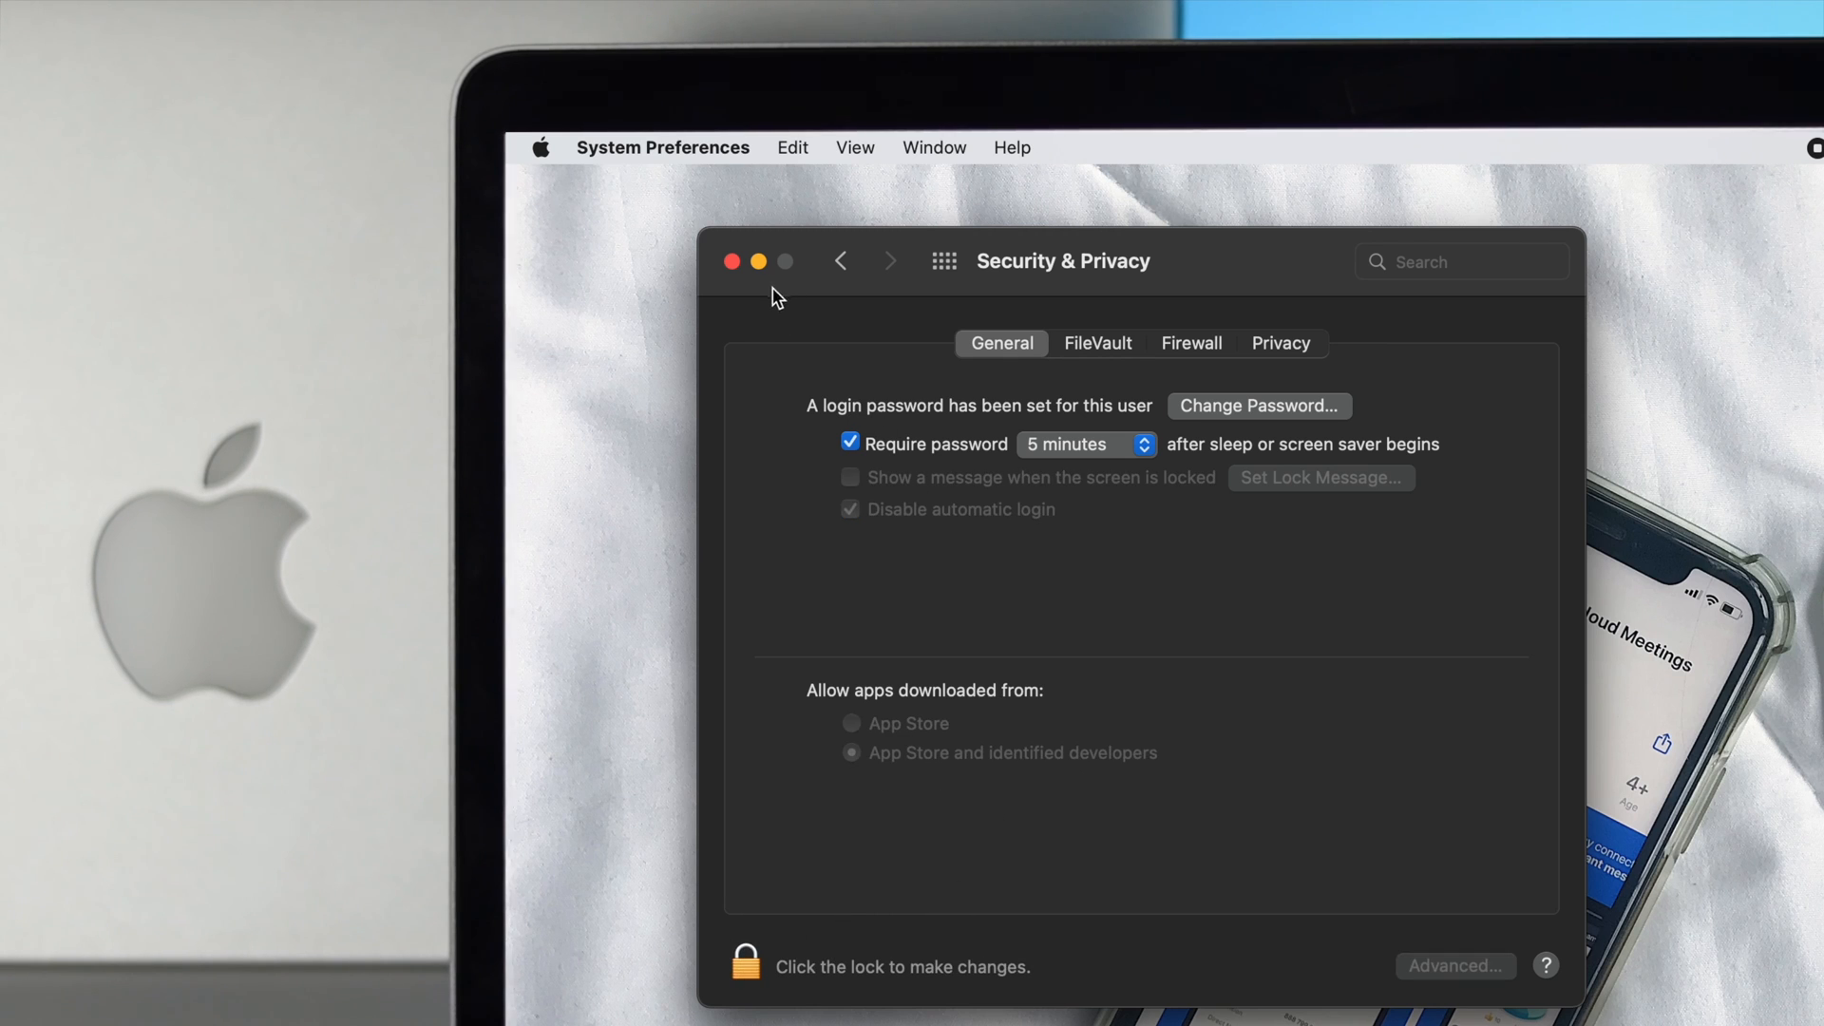
pyautogui.click(732, 260)
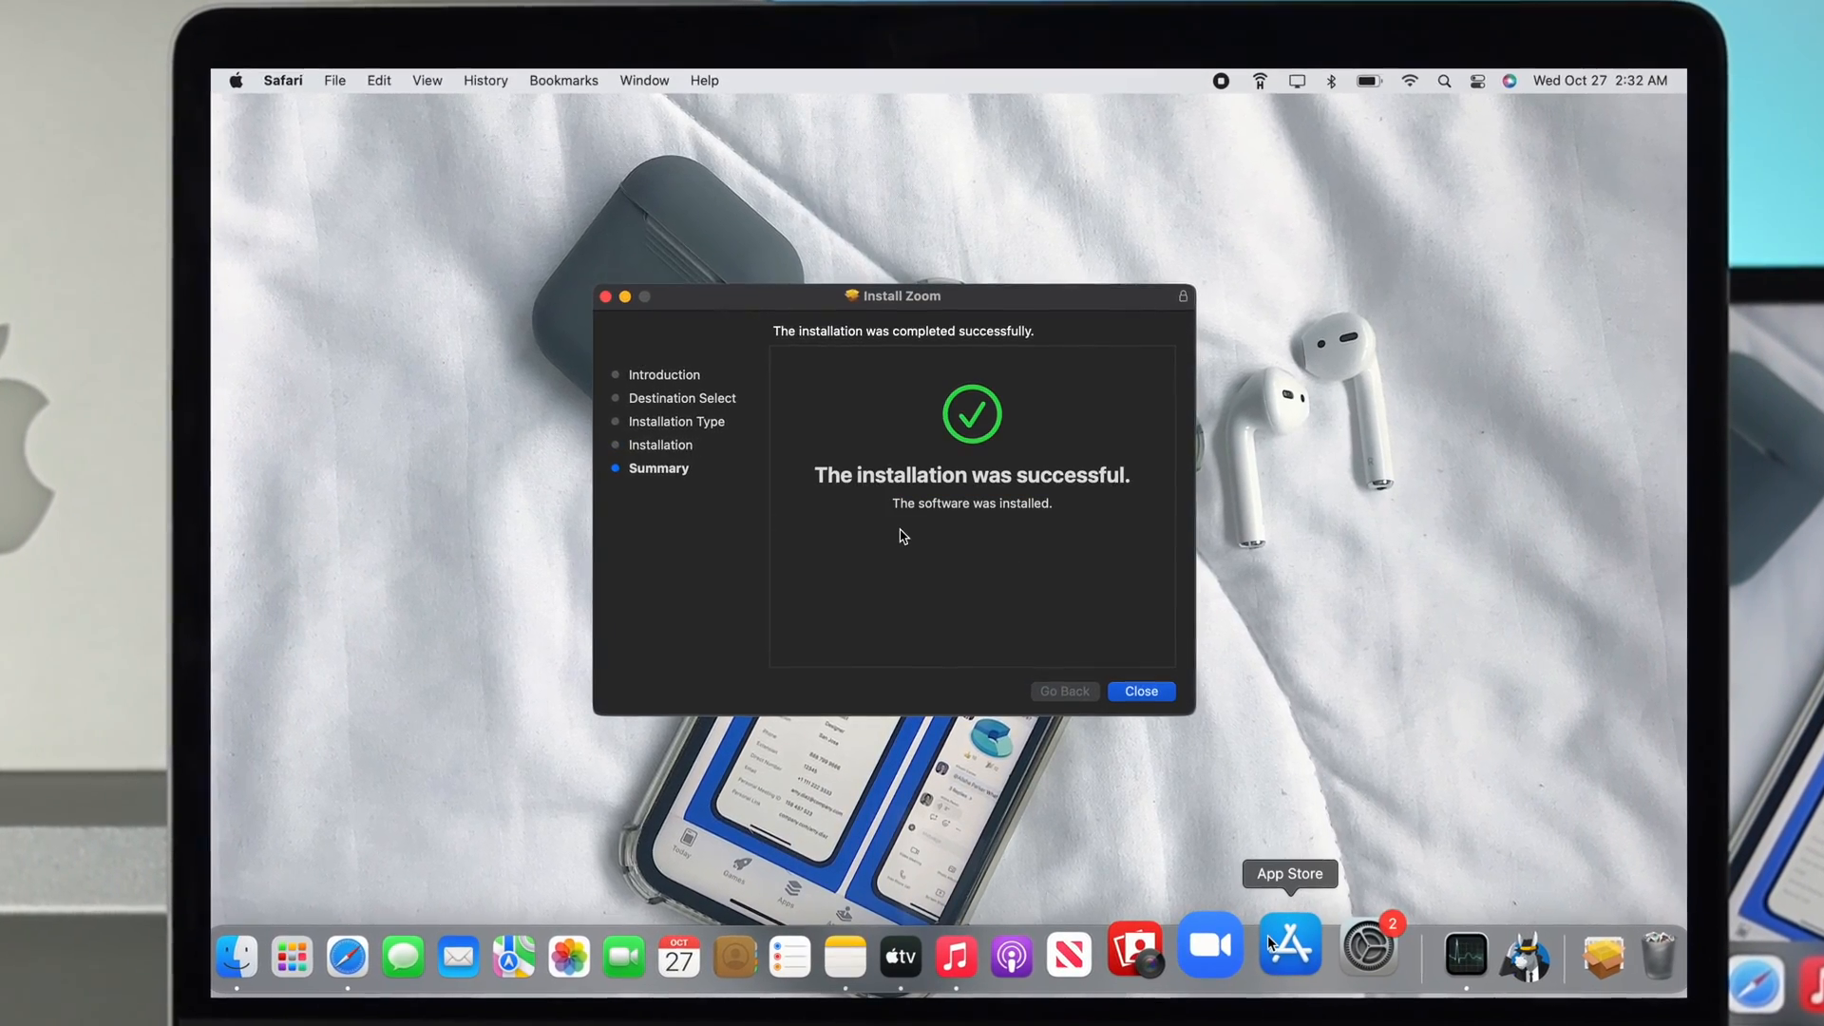
# Step: Launch Zoom to its start window with Join a Meeting and Sign In (version 5.8.3)
pyautogui.click(1138, 692)
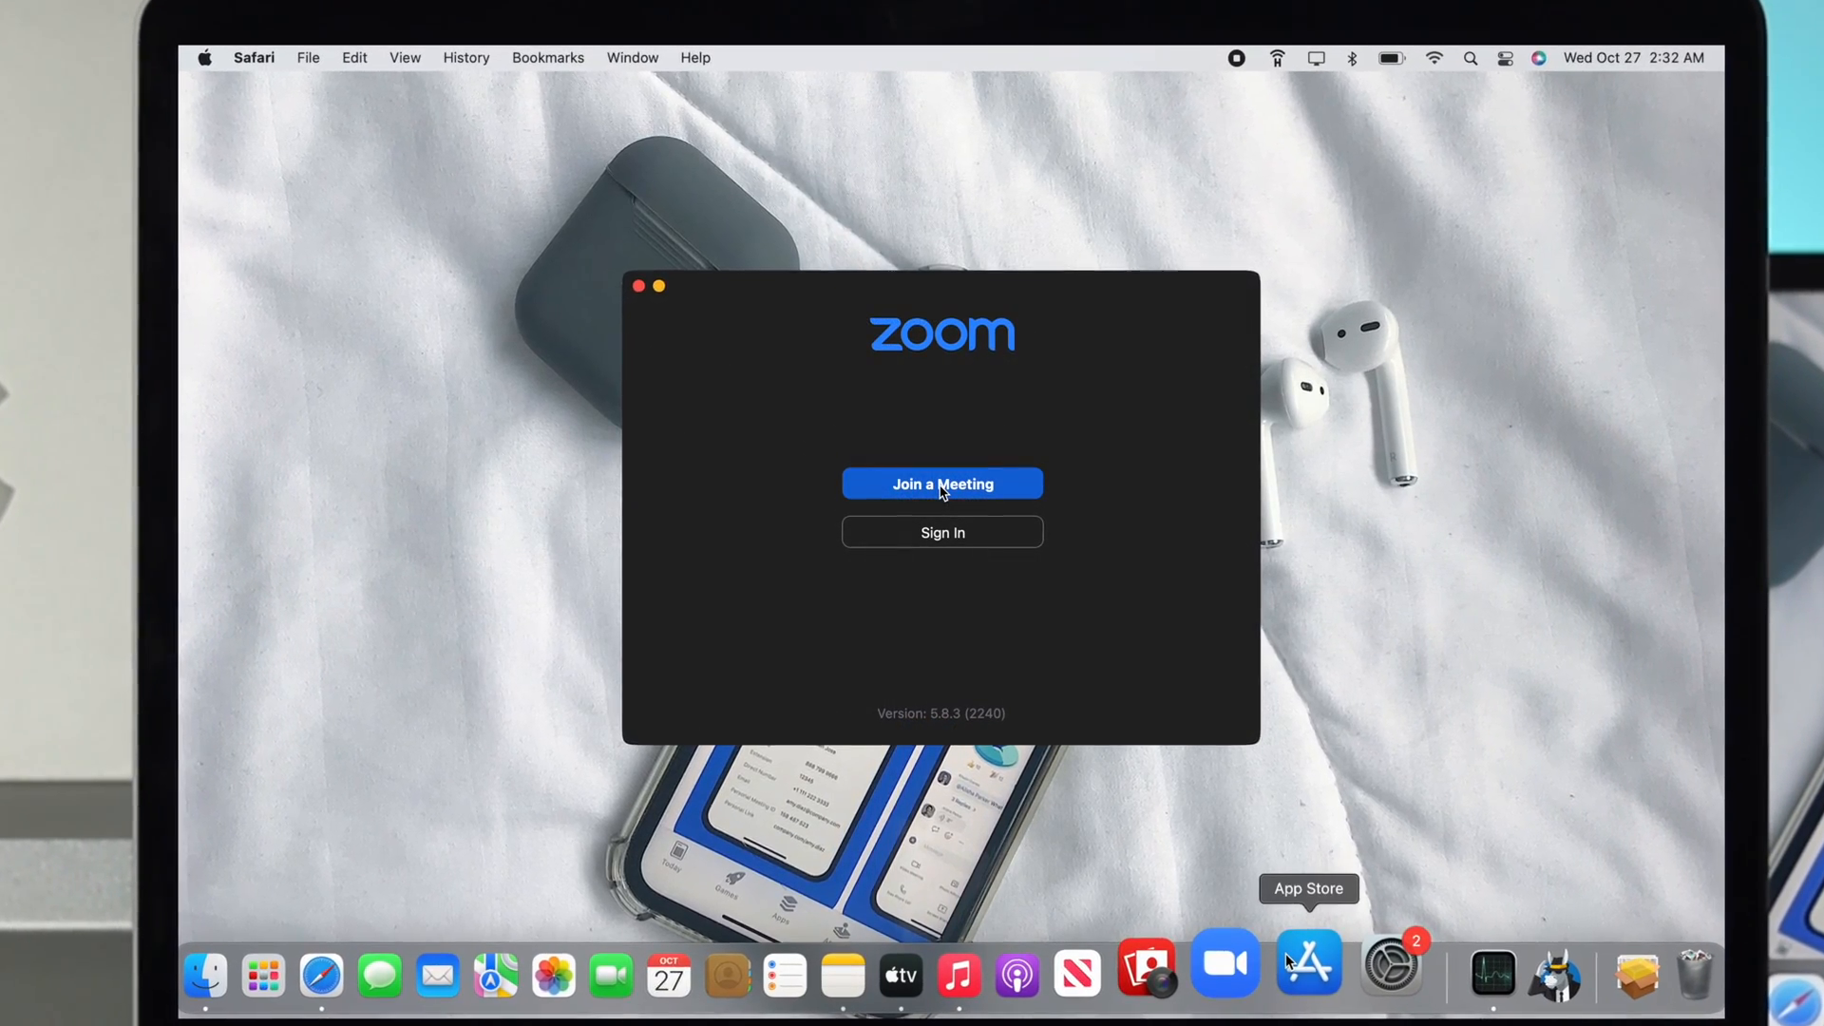